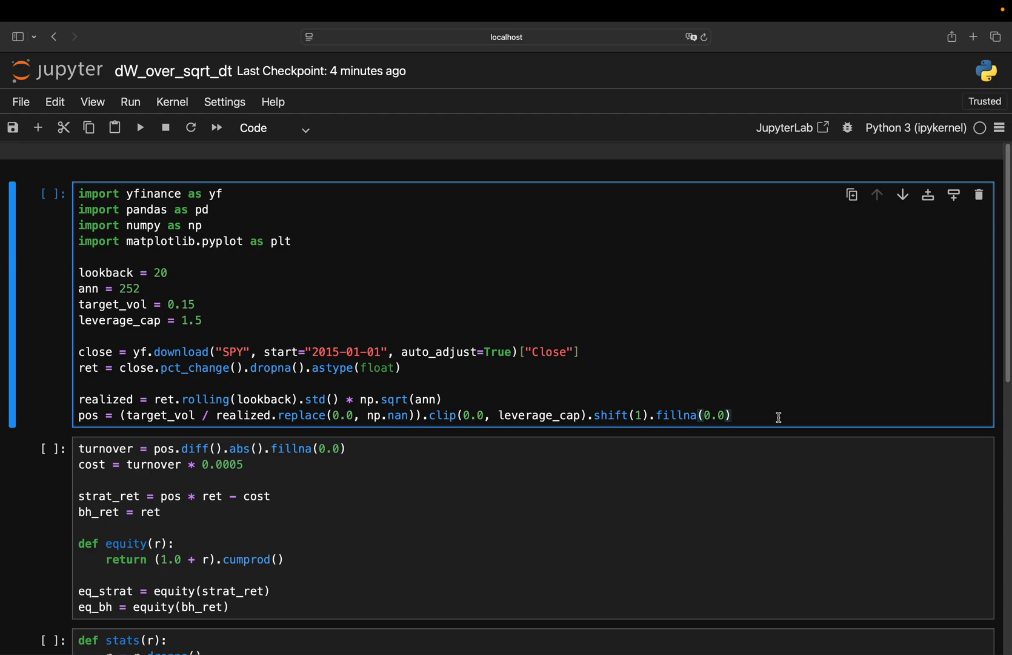
# Step: Repeatedly run the SPY-download setup cell from the same control, then scroll down
pyautogui.click(733, 415)
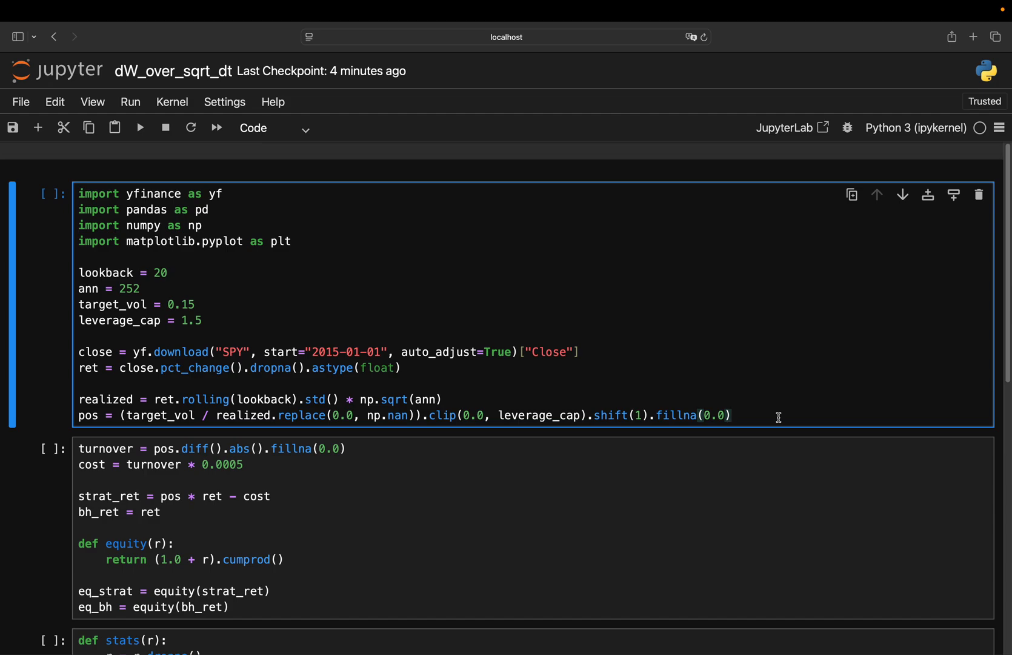
pyautogui.click(733, 416)
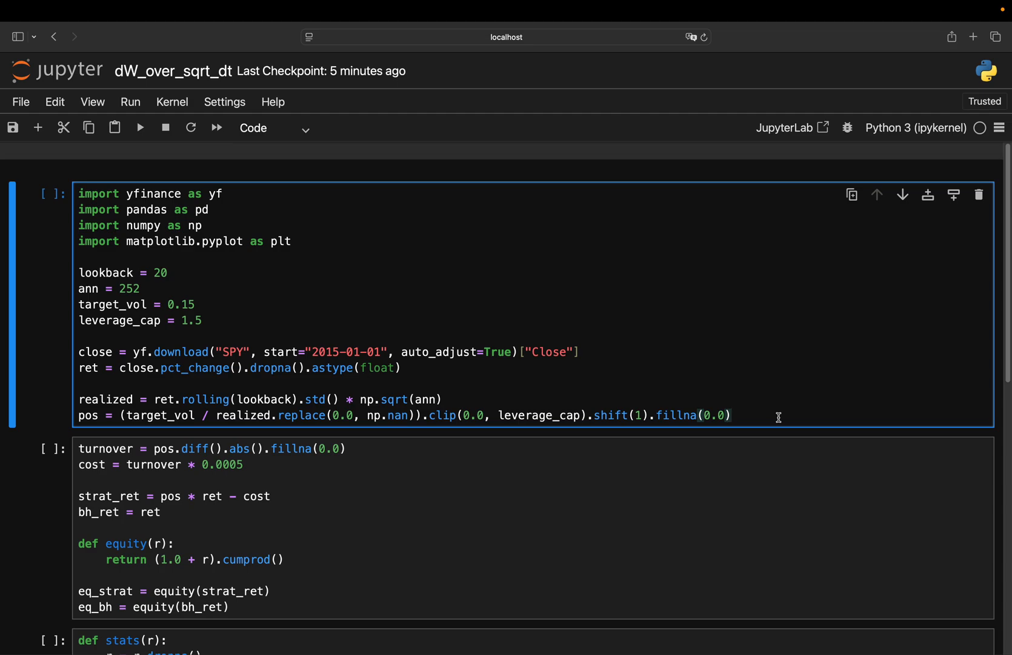
pyautogui.click(733, 415)
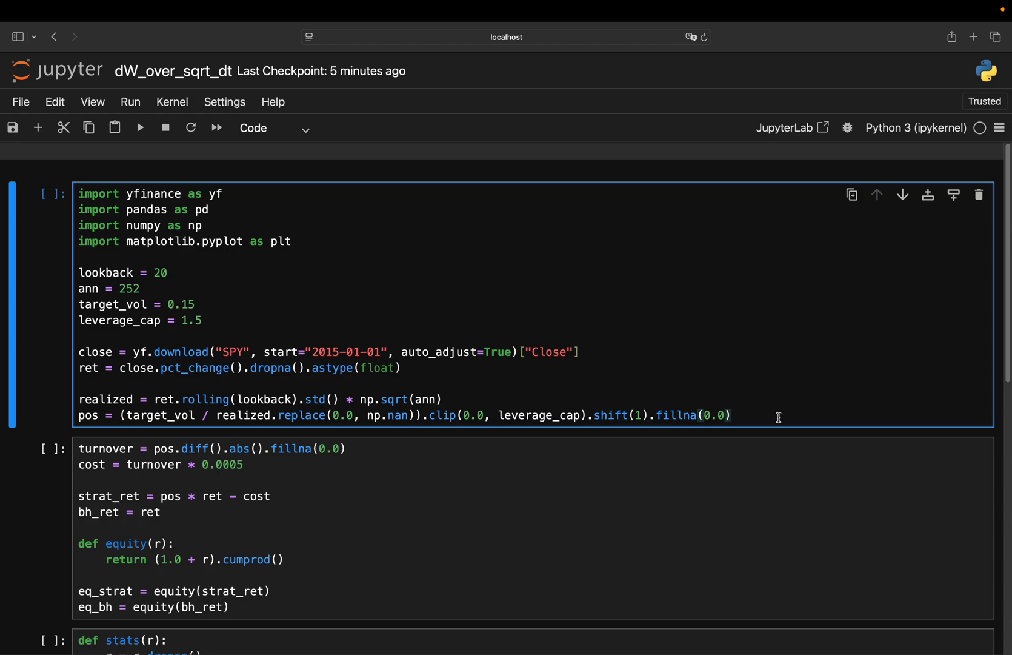
pyautogui.click(733, 415)
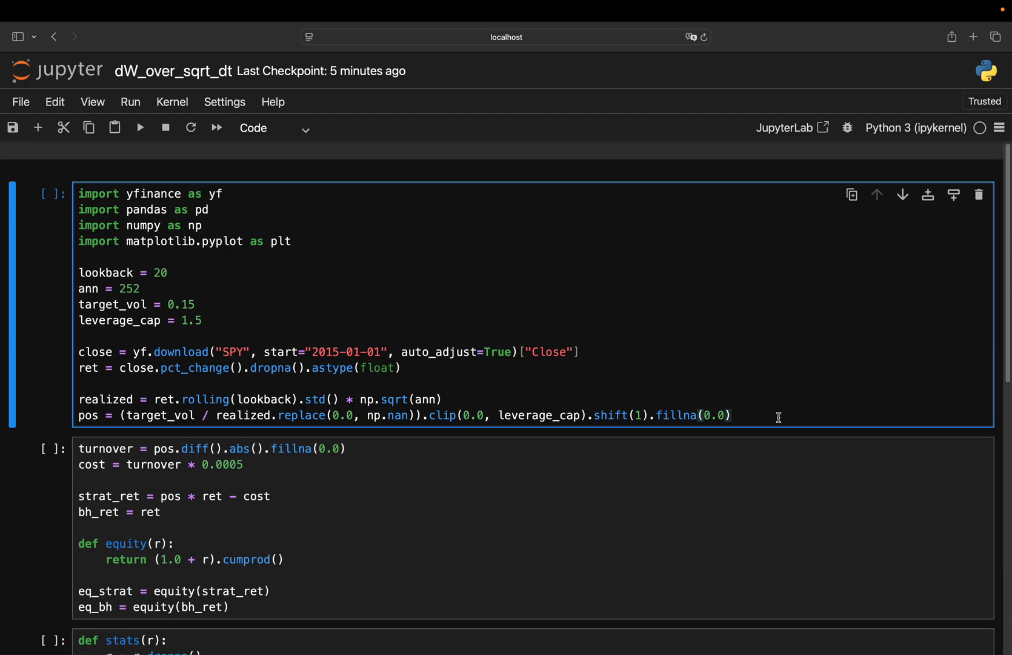
pyautogui.click(732, 416)
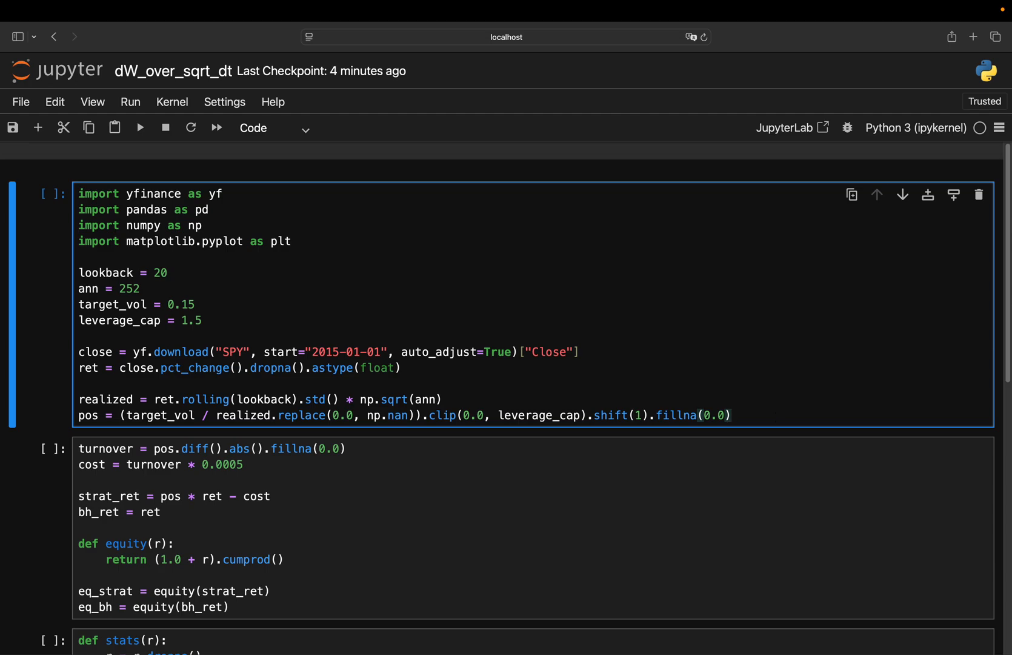
pyautogui.moveTo(261, 232)
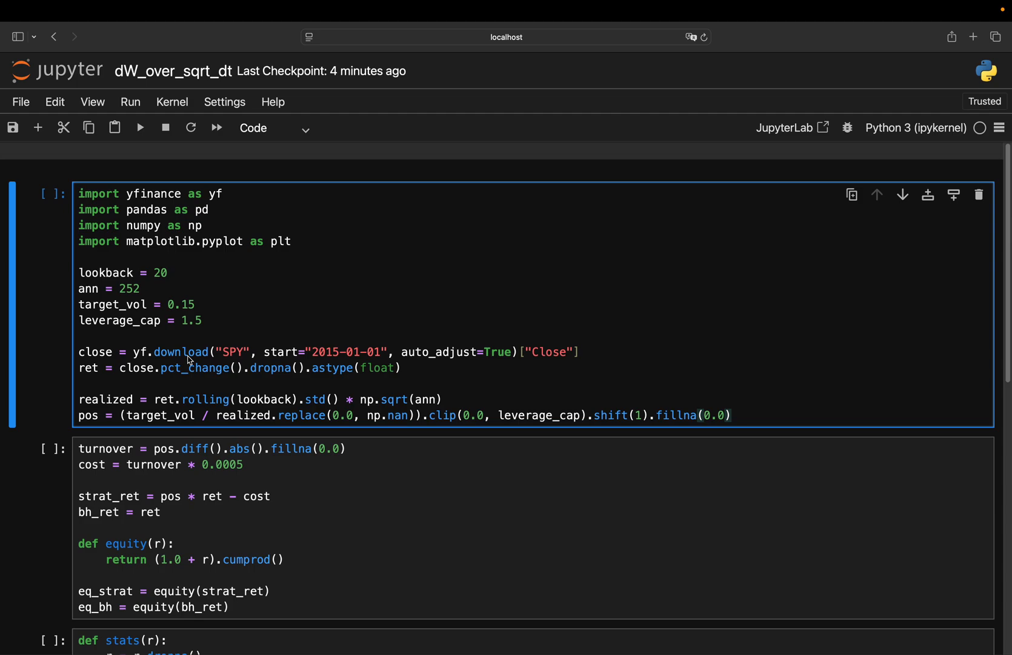
pyautogui.moveTo(336, 345)
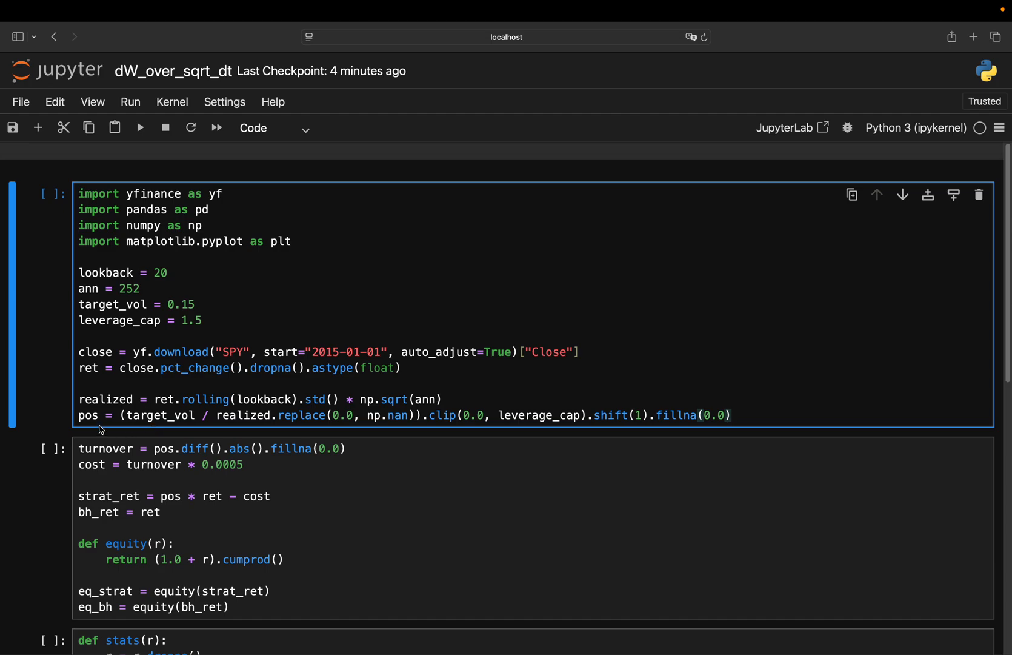
pyautogui.moveTo(230, 398)
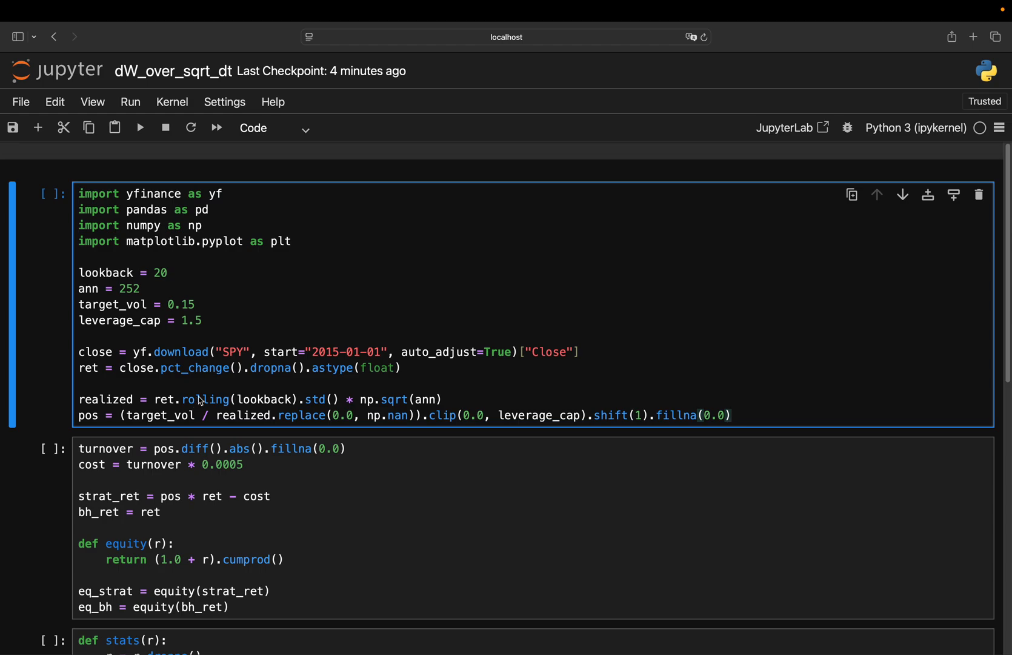
pyautogui.moveTo(164, 277)
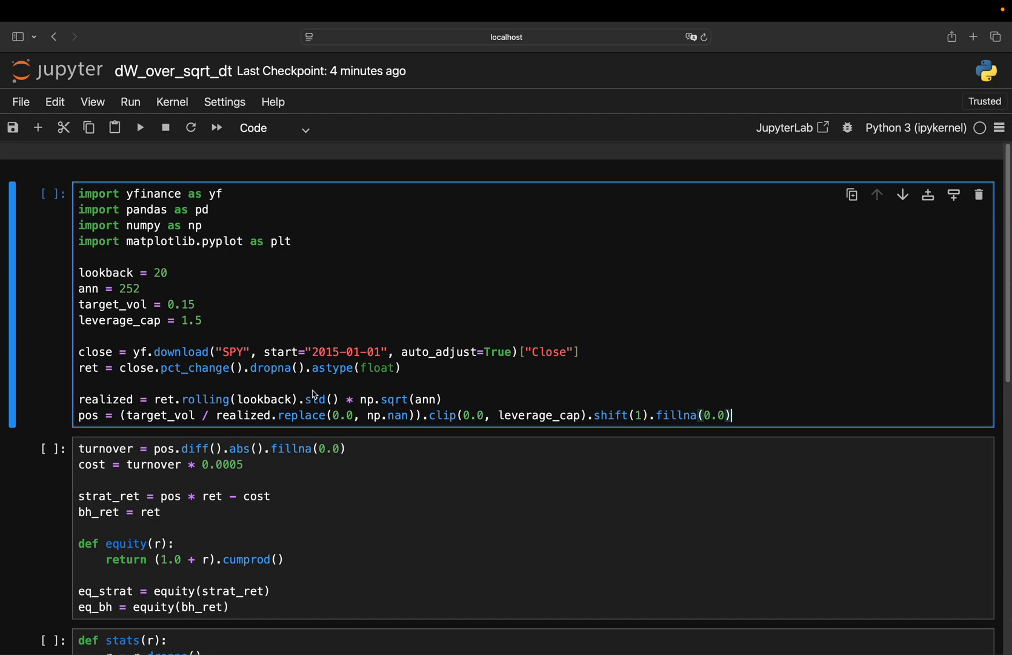
pyautogui.moveTo(306, 400)
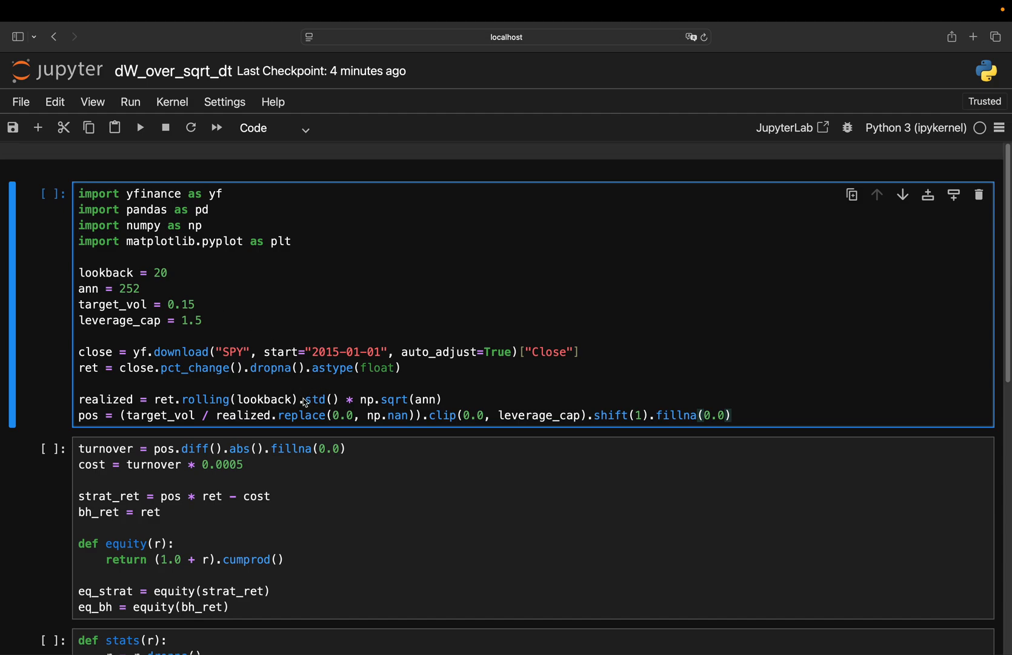
pyautogui.moveTo(420, 407)
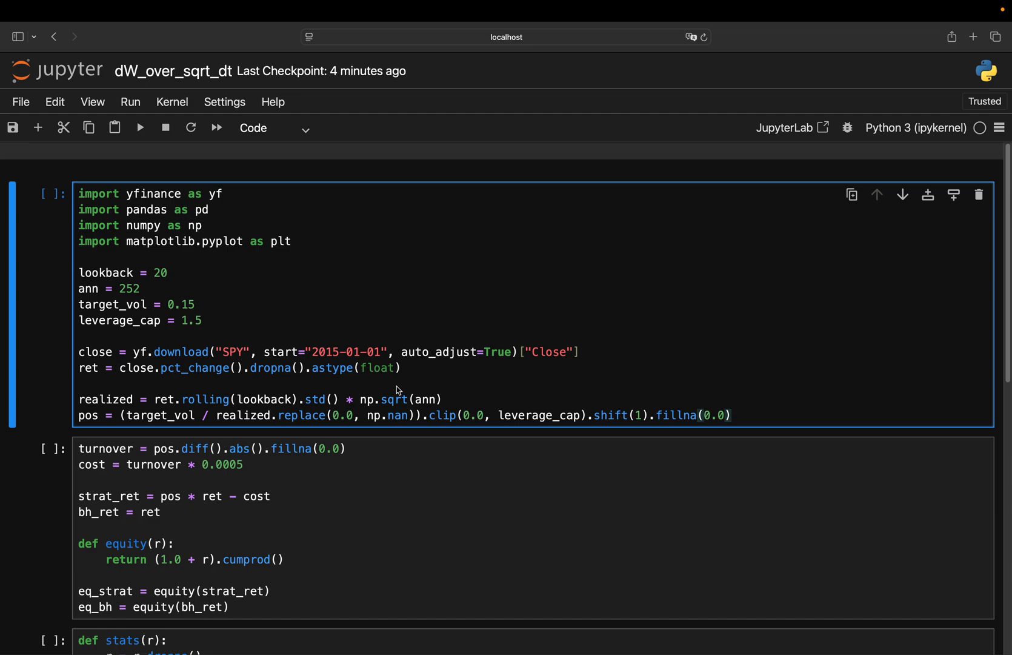
pyautogui.moveTo(546, 431)
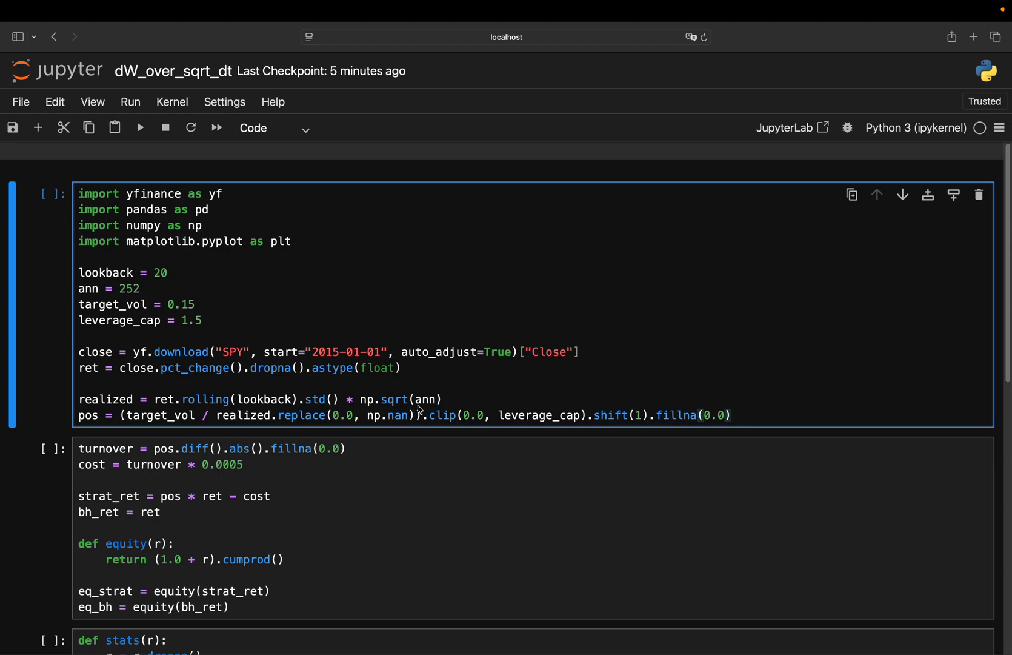
pyautogui.moveTo(194, 421)
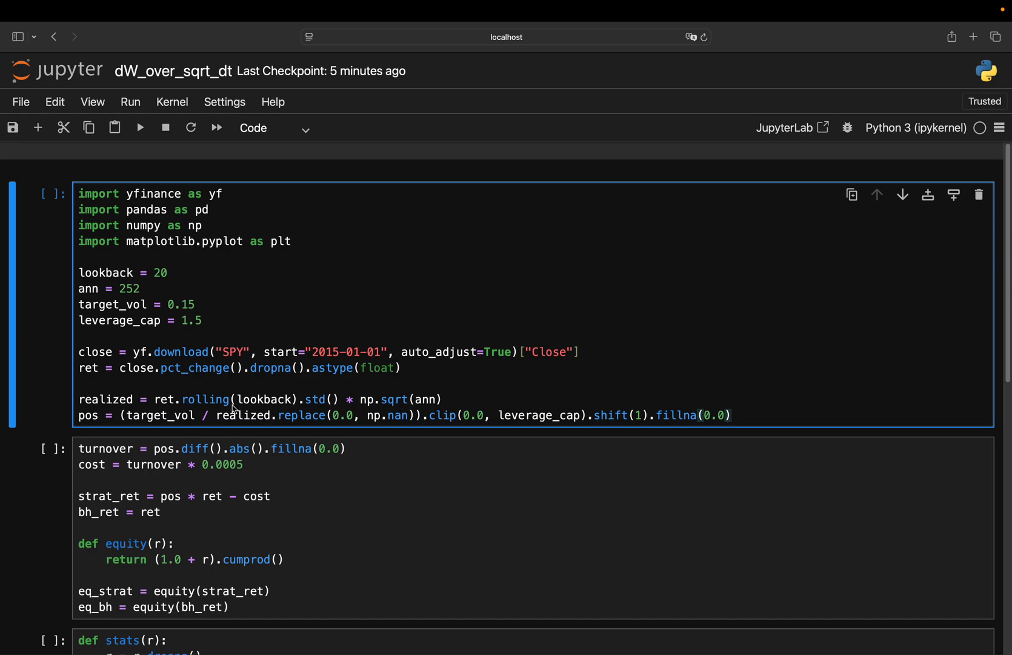
pyautogui.click(732, 416)
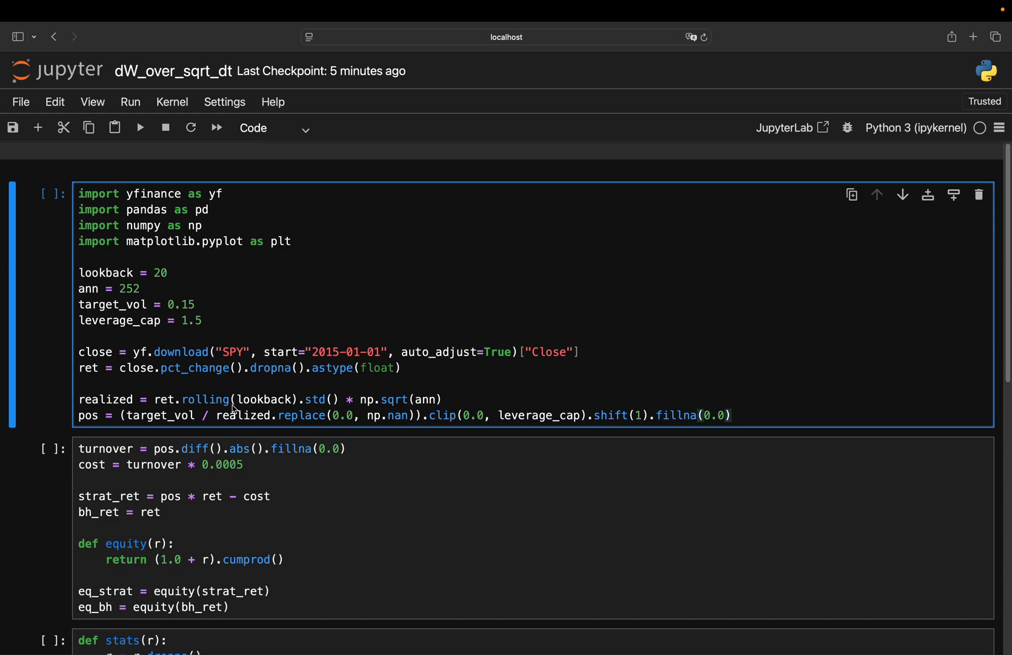
pyautogui.click(732, 415)
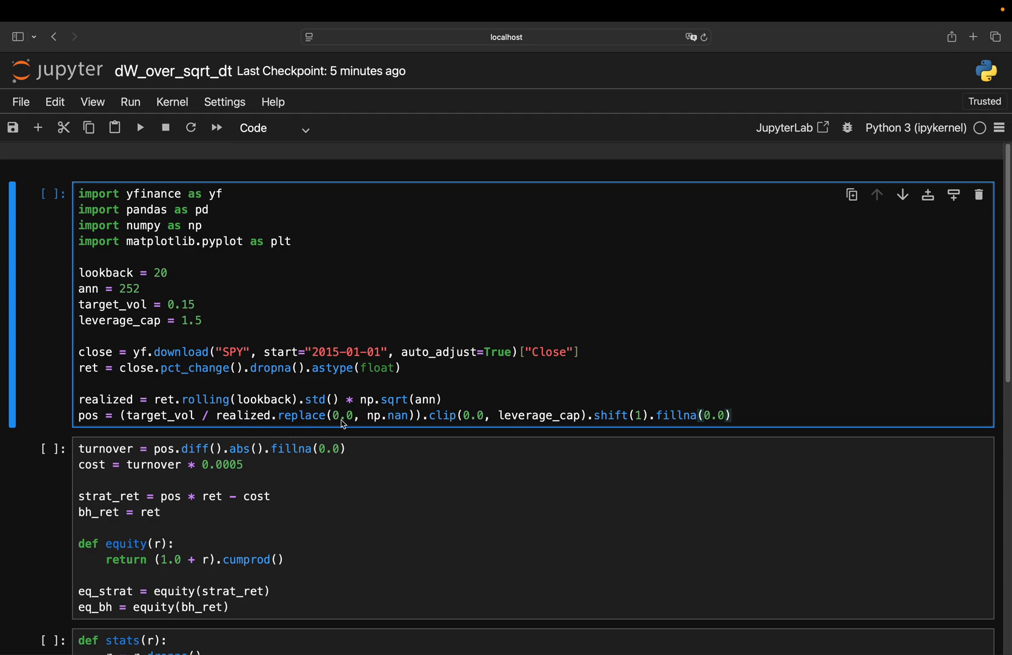
pyautogui.click(731, 416)
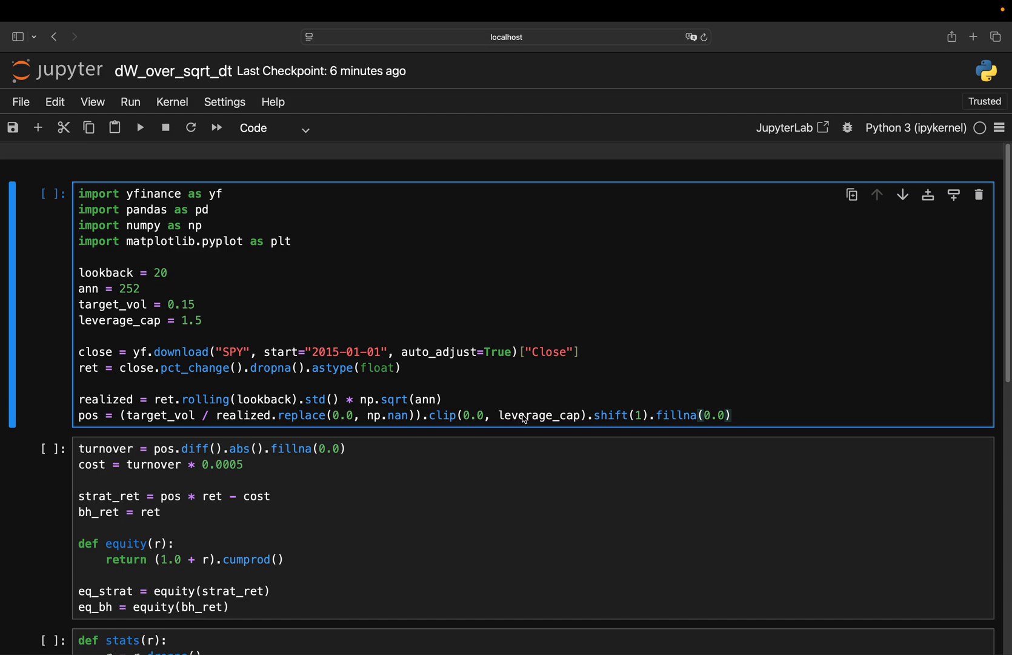
pyautogui.click(732, 416)
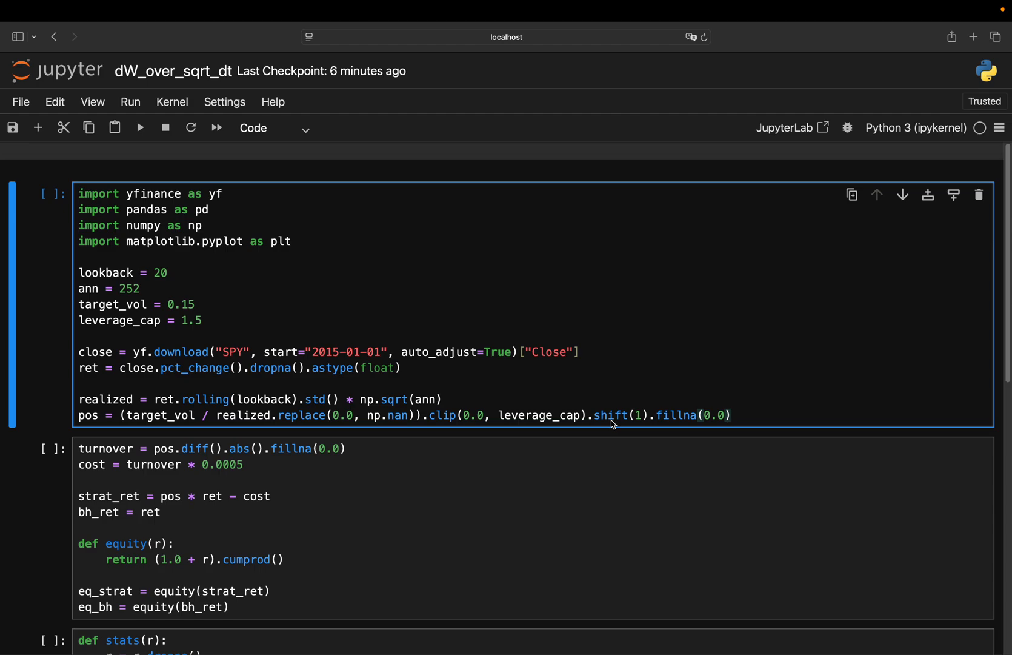
pyautogui.click(733, 415)
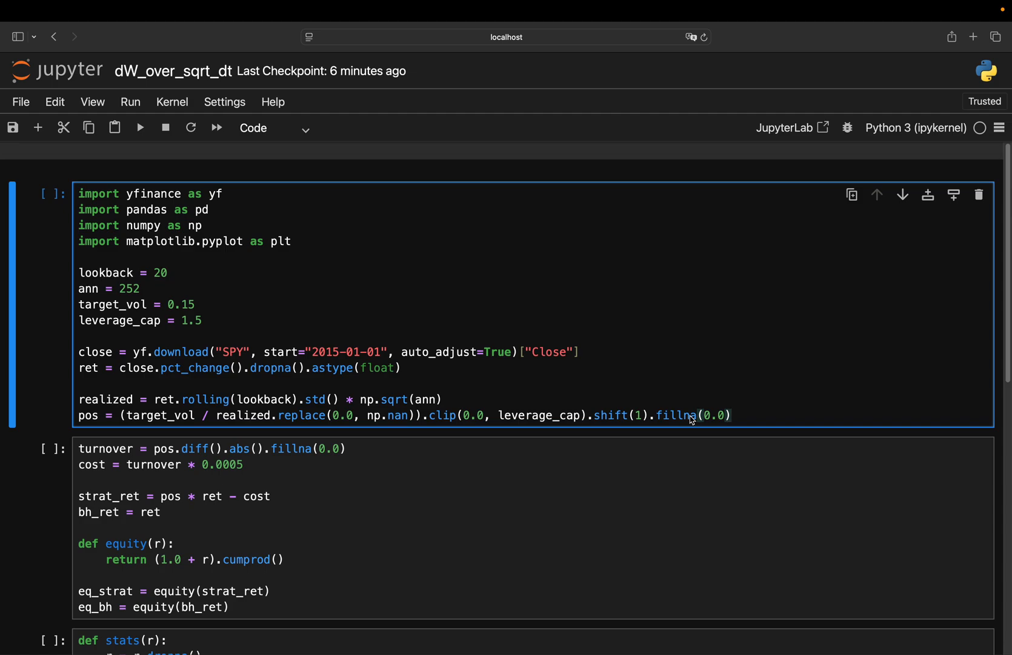
pyautogui.moveTo(509, 413)
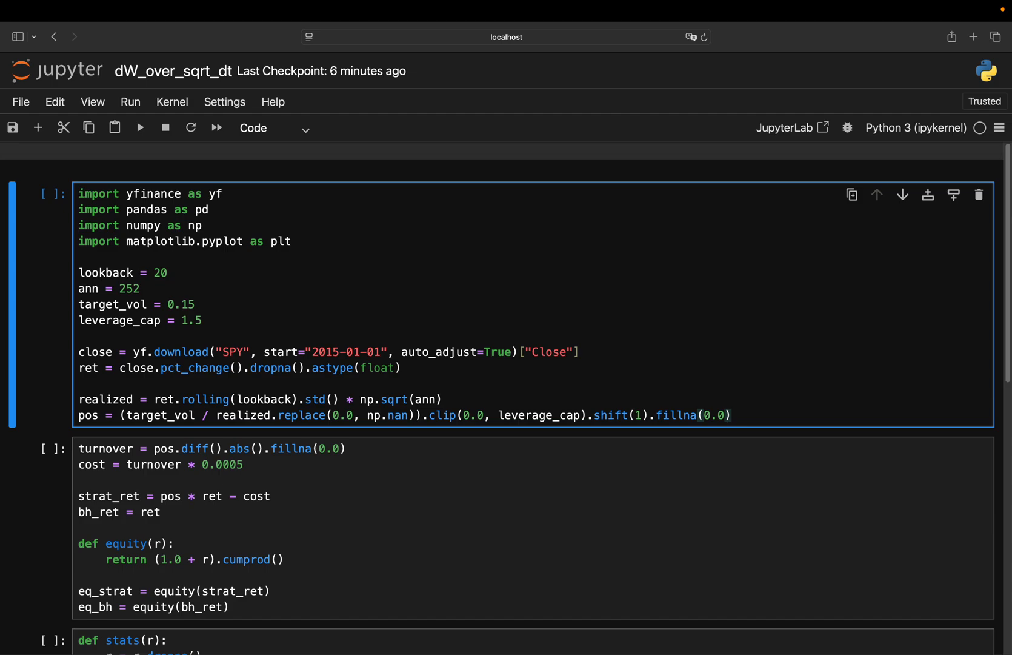
pyautogui.click(732, 416)
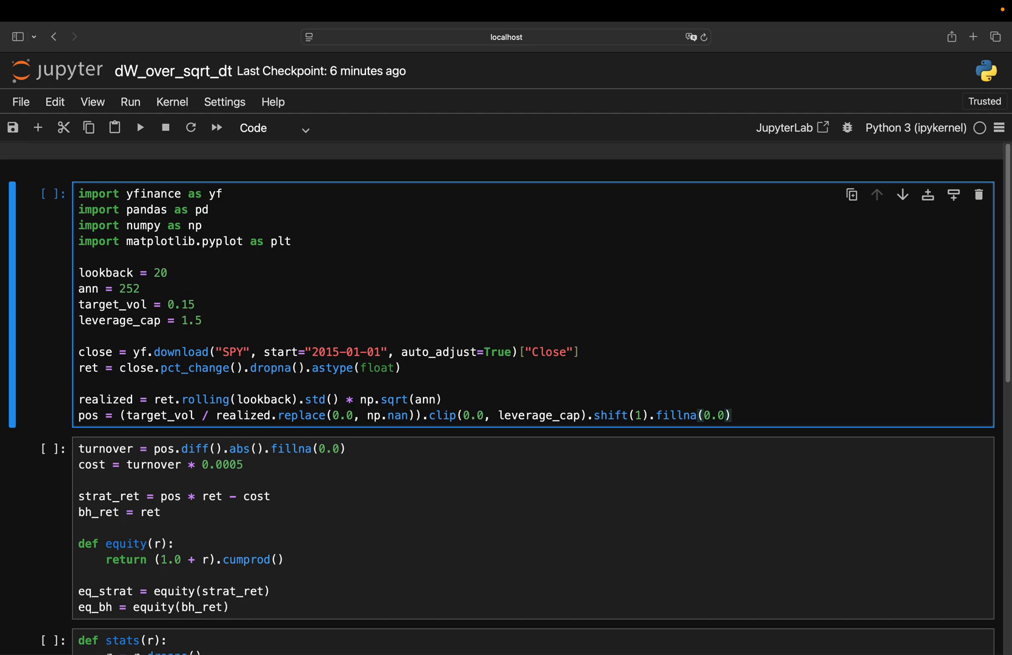
pyautogui.click(732, 415)
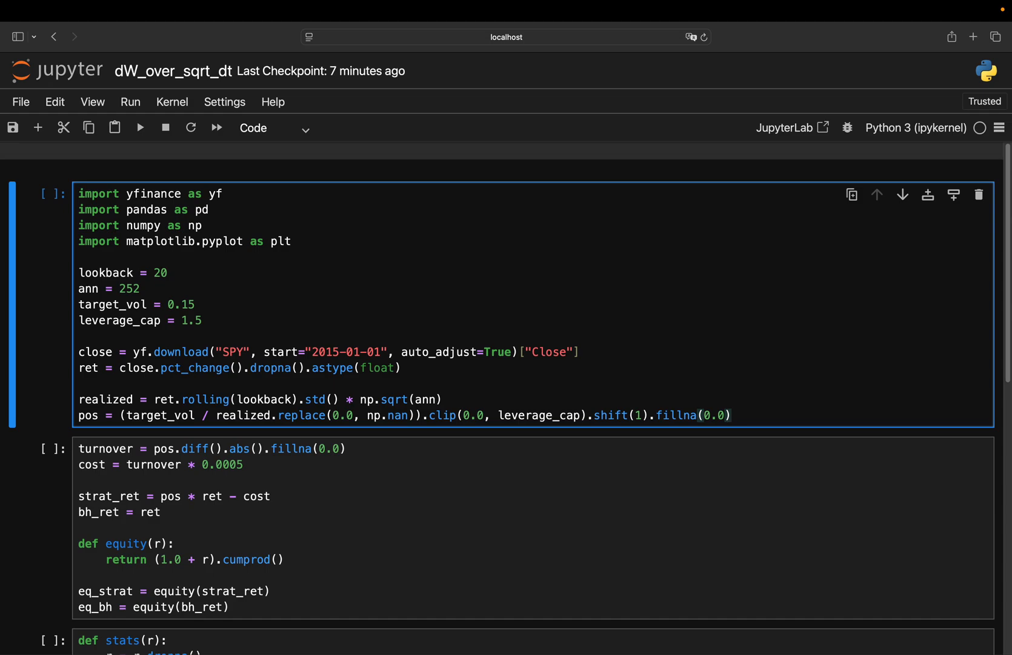
pyautogui.click(733, 416)
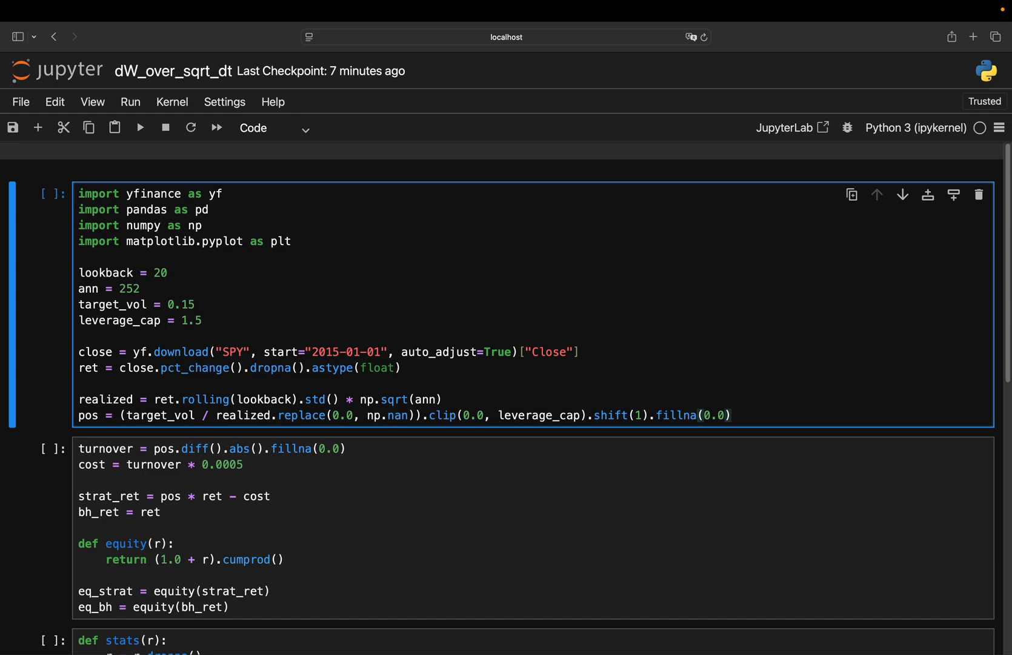
pyautogui.click(732, 415)
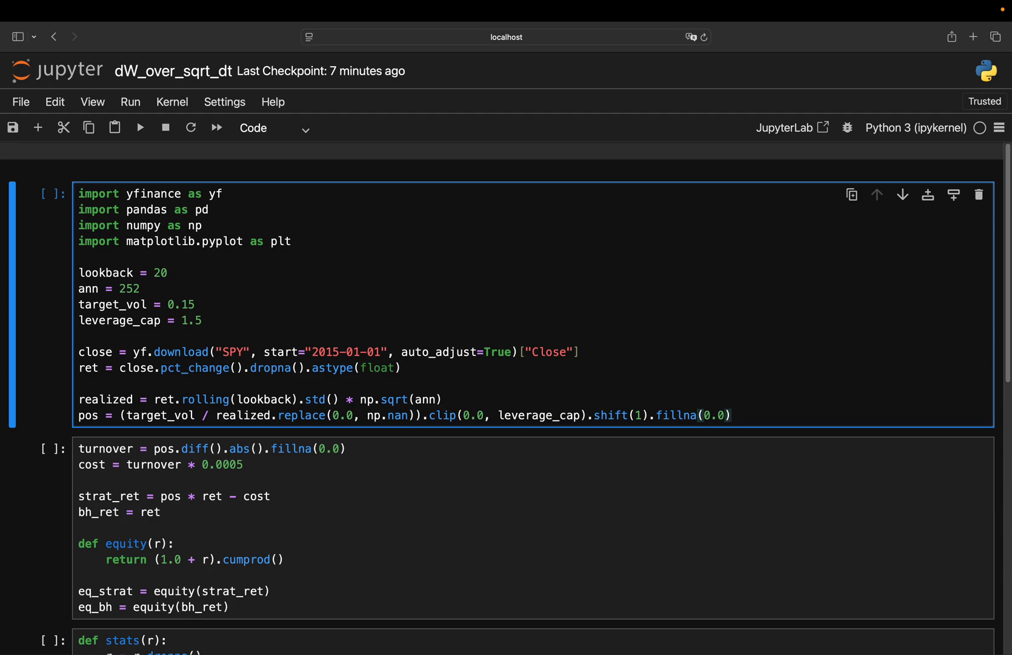
pyautogui.click(732, 414)
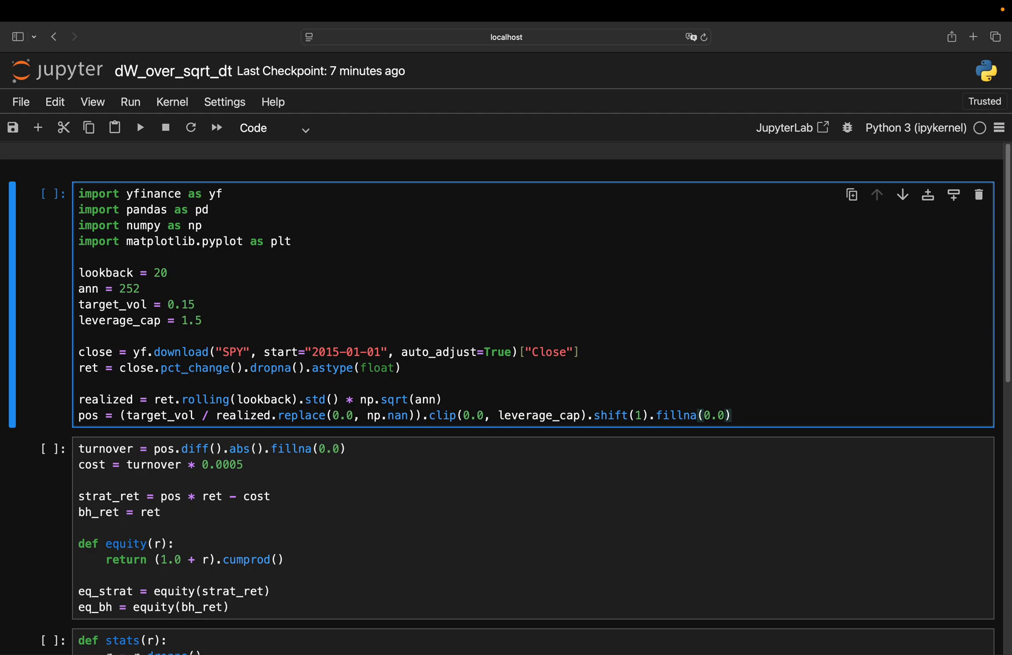
pyautogui.click(732, 415)
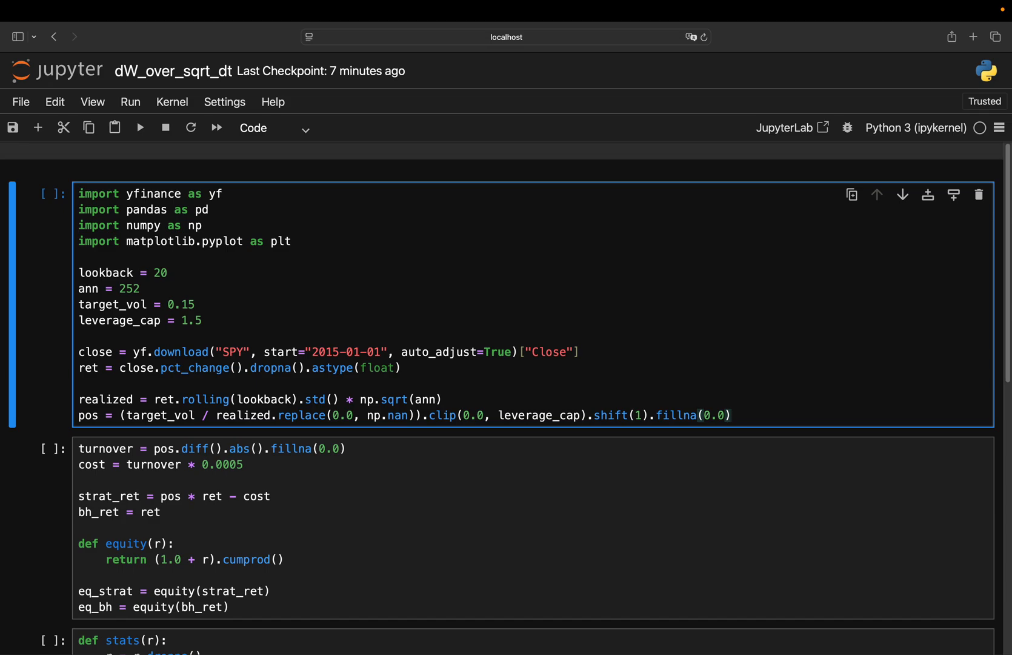
pyautogui.click(732, 415)
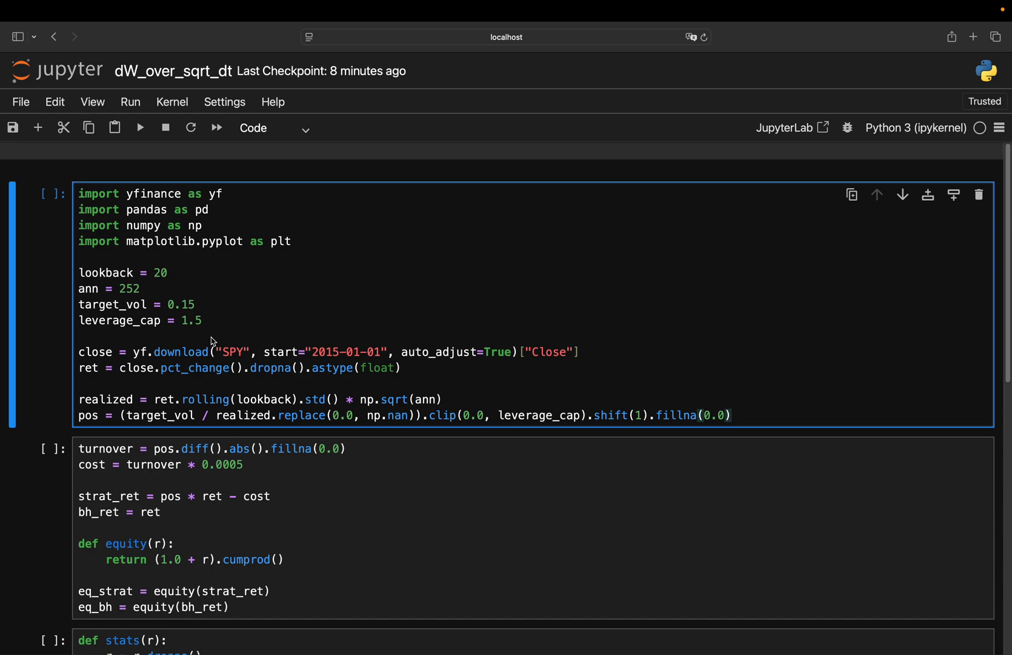
pyautogui.click(732, 415)
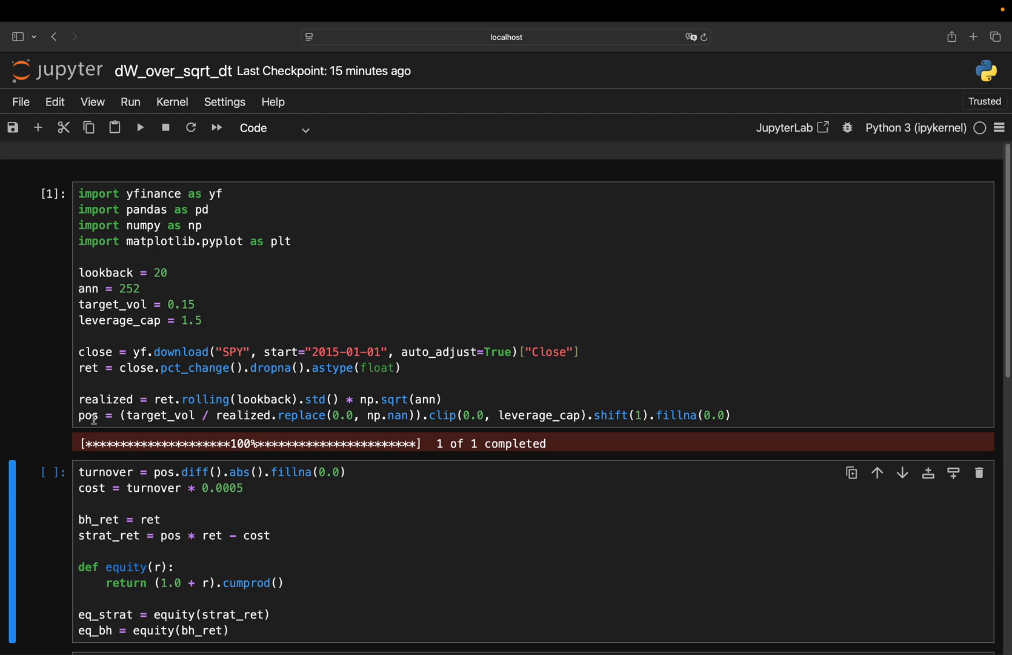
pyautogui.moveTo(175, 472)
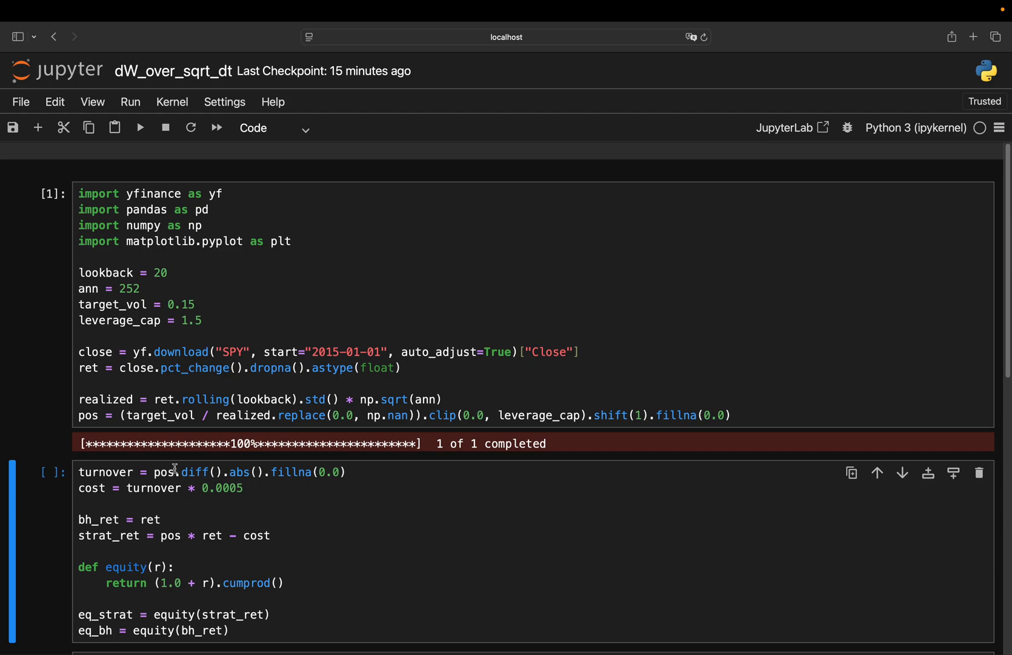
pyautogui.moveTo(244, 467)
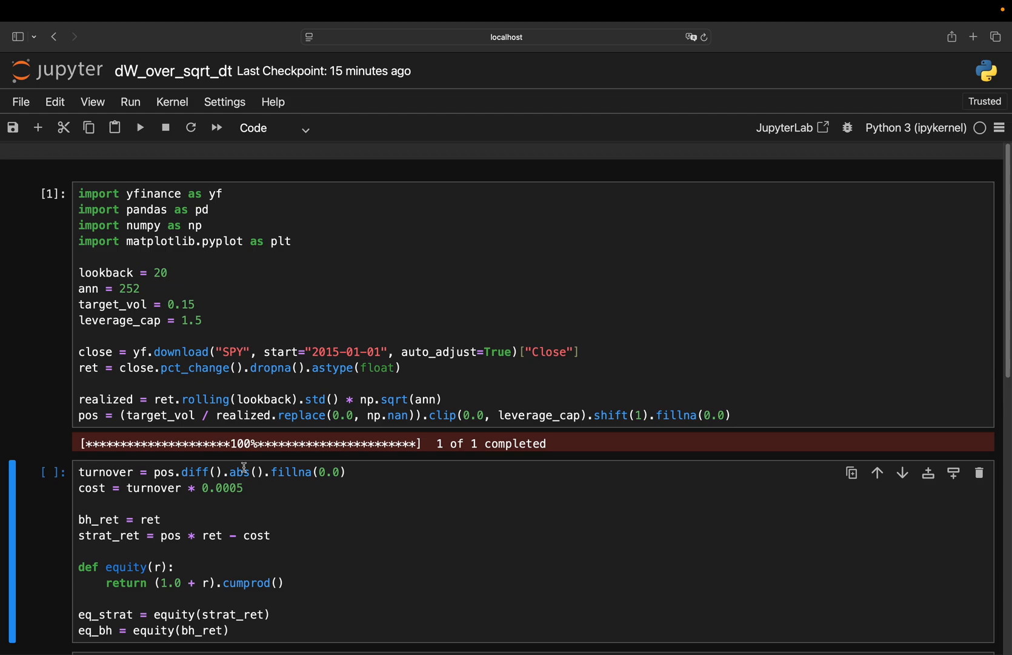
pyautogui.moveTo(250, 486)
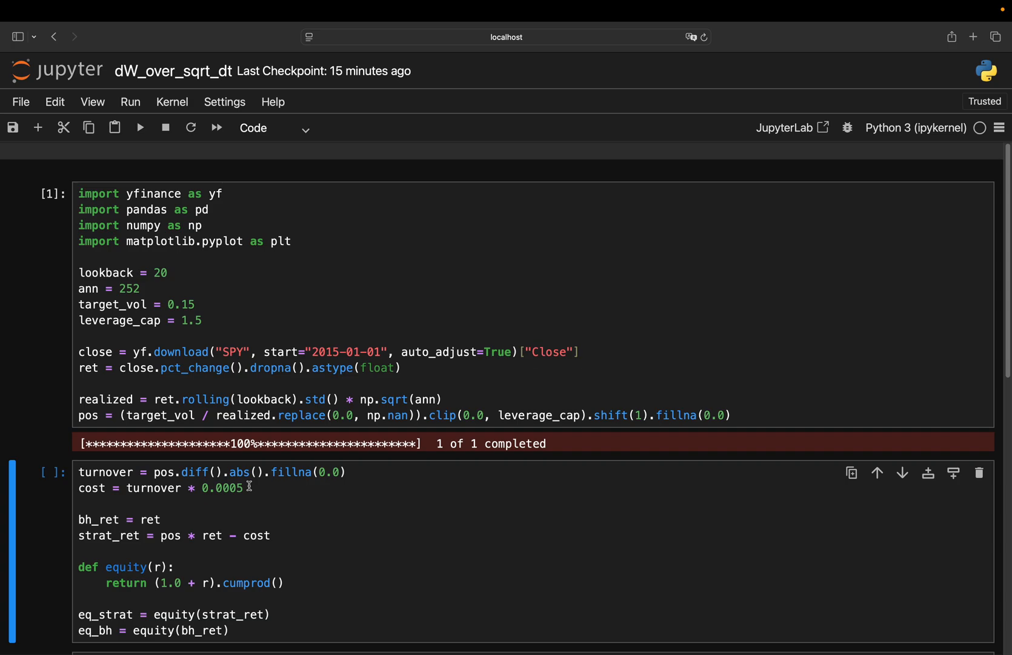
pyautogui.scroll(-3)
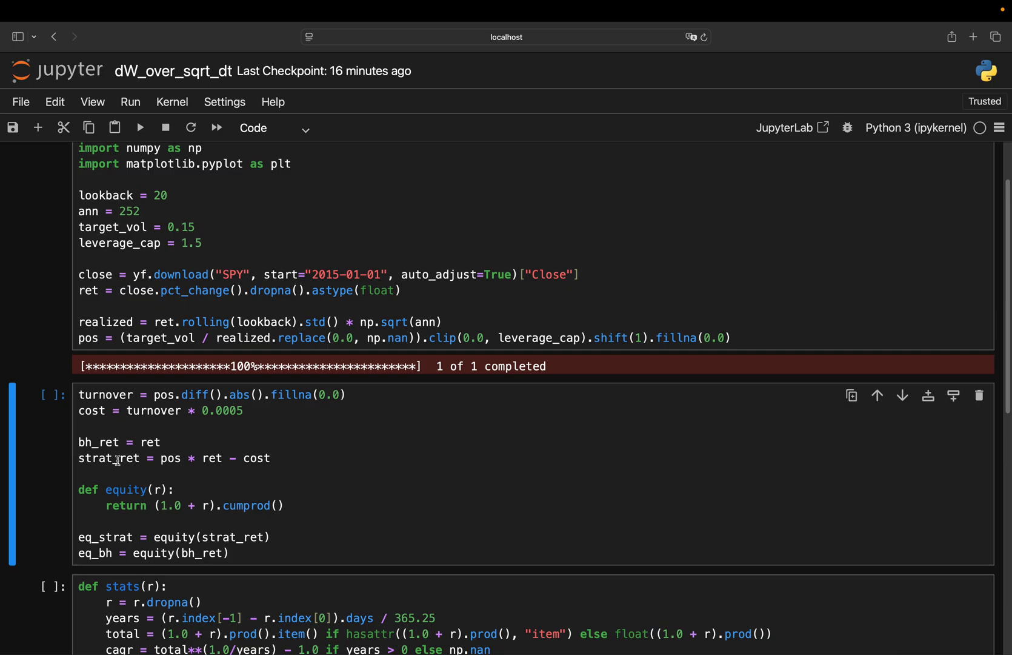
pyautogui.moveTo(165, 462)
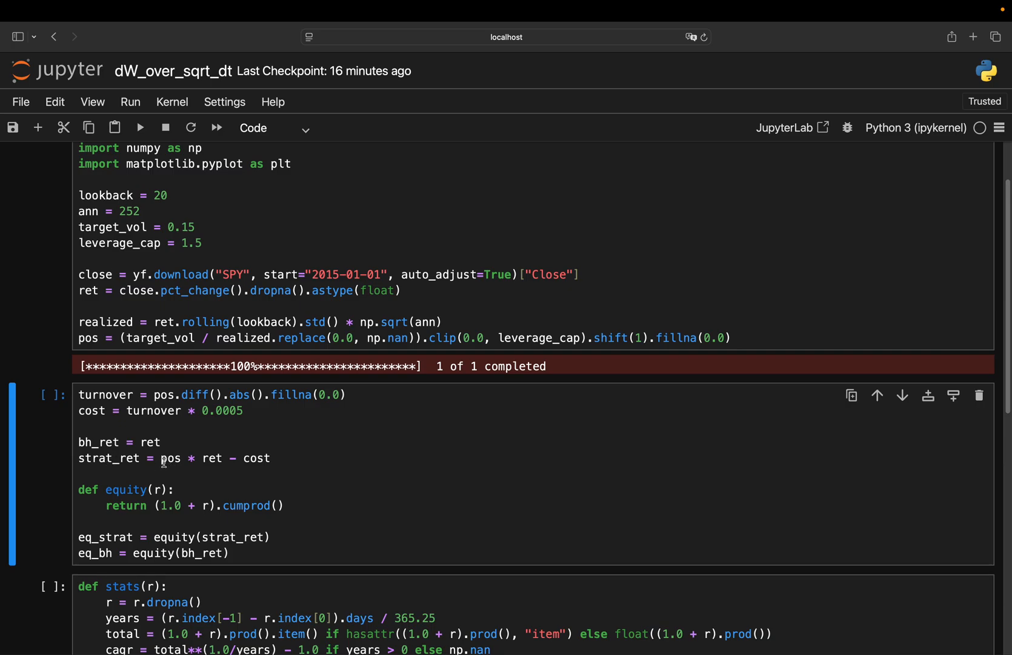
pyautogui.moveTo(150, 459)
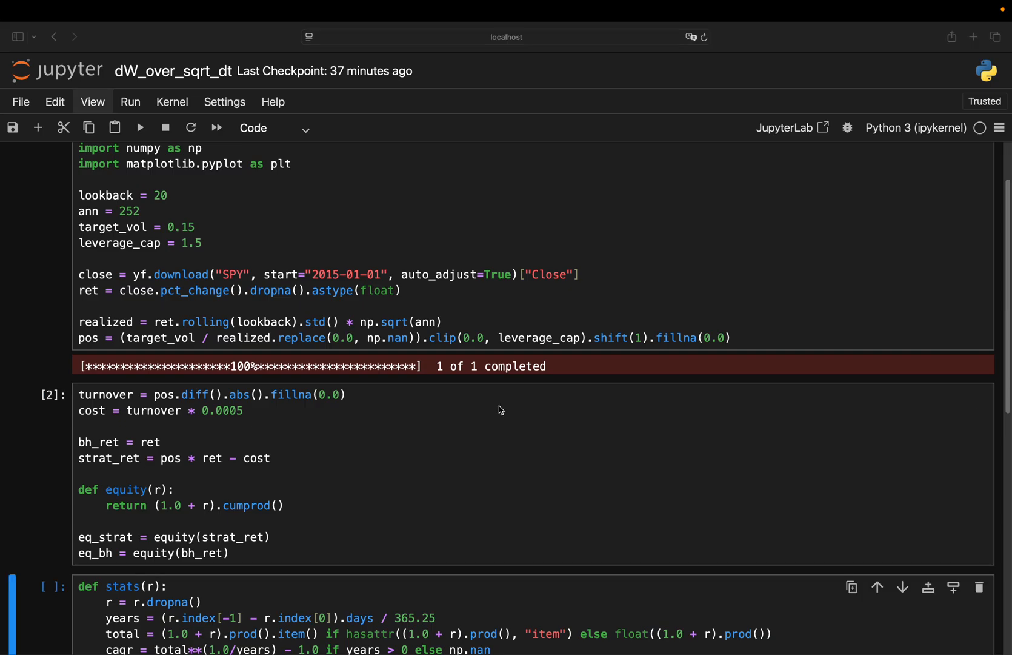
pyautogui.moveTo(339, 433)
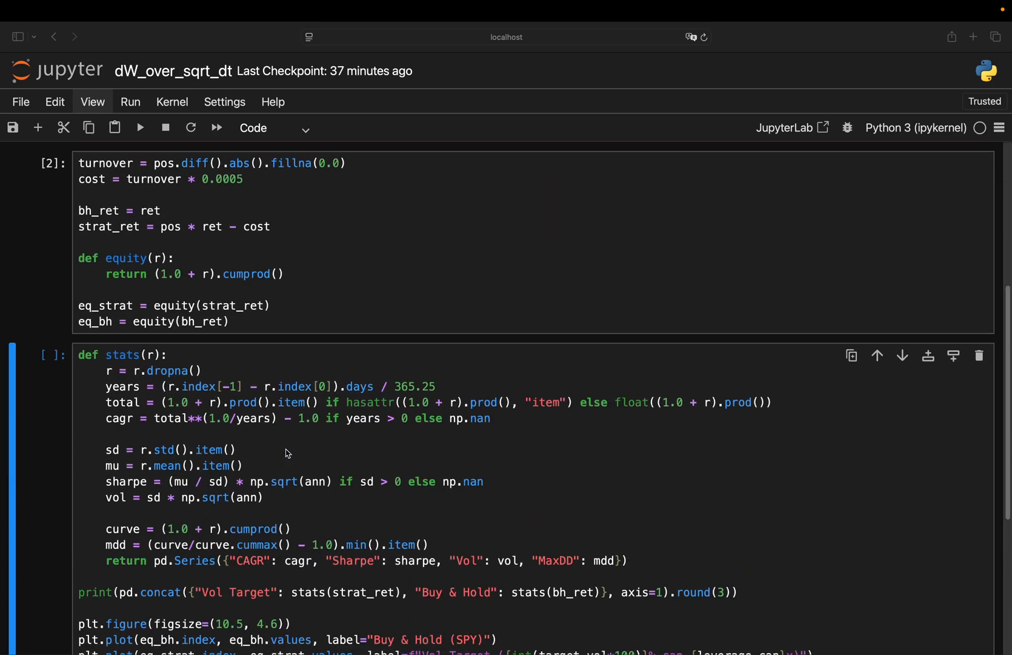
pyautogui.scroll(-3)
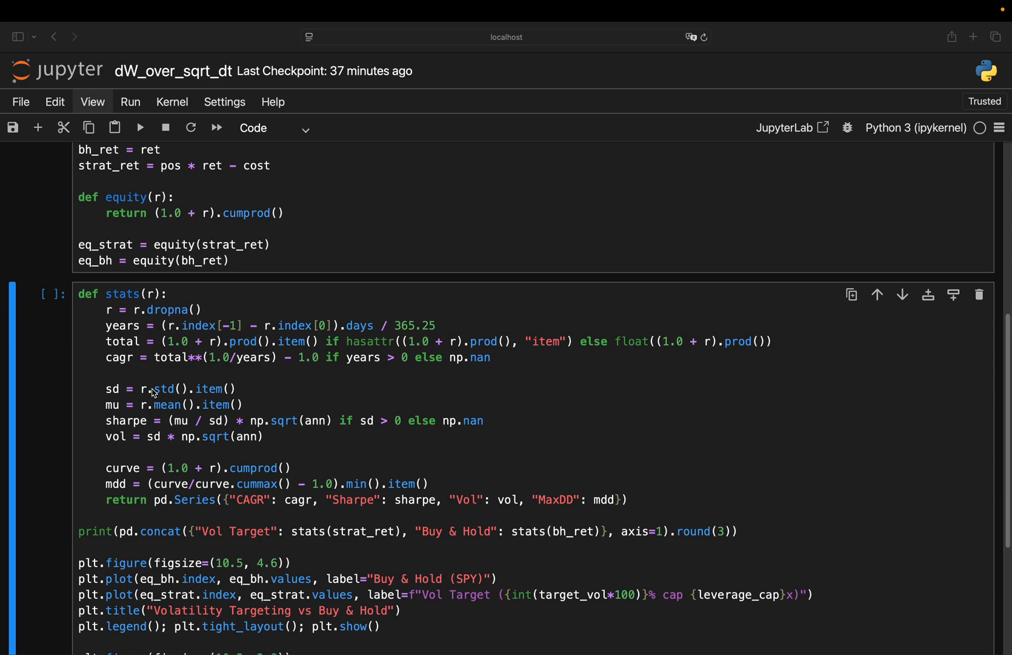
pyautogui.scroll(-3)
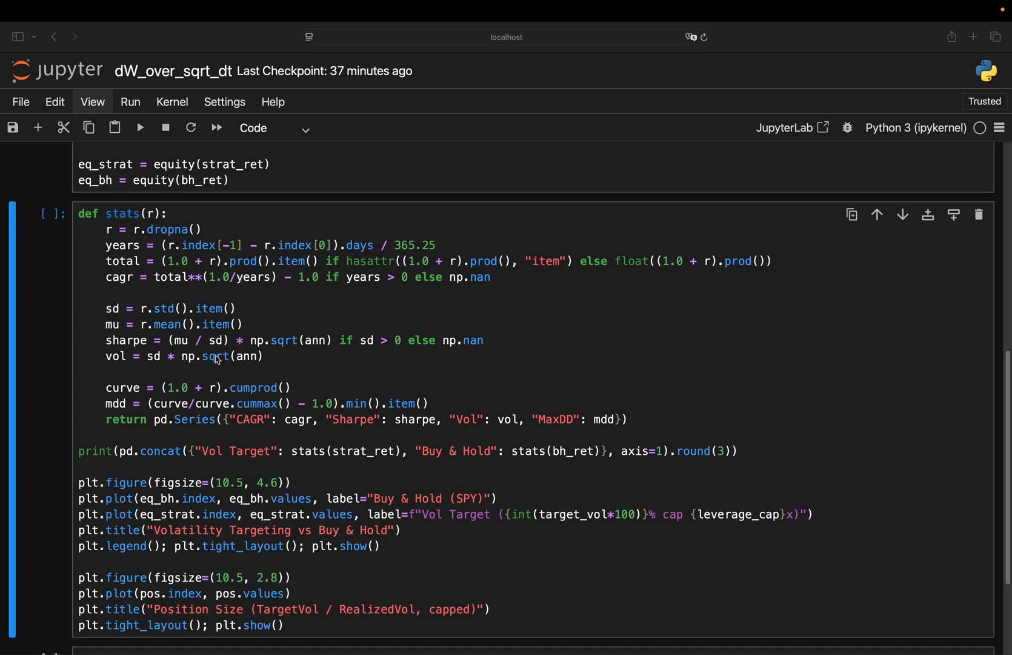
pyautogui.moveTo(123, 299)
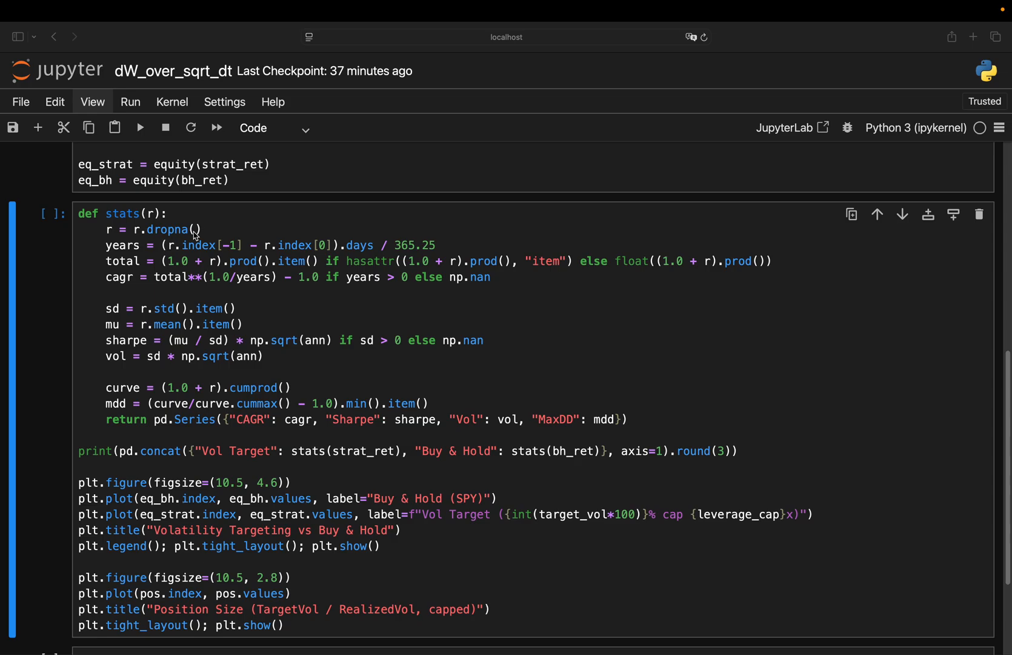
pyautogui.moveTo(100, 270)
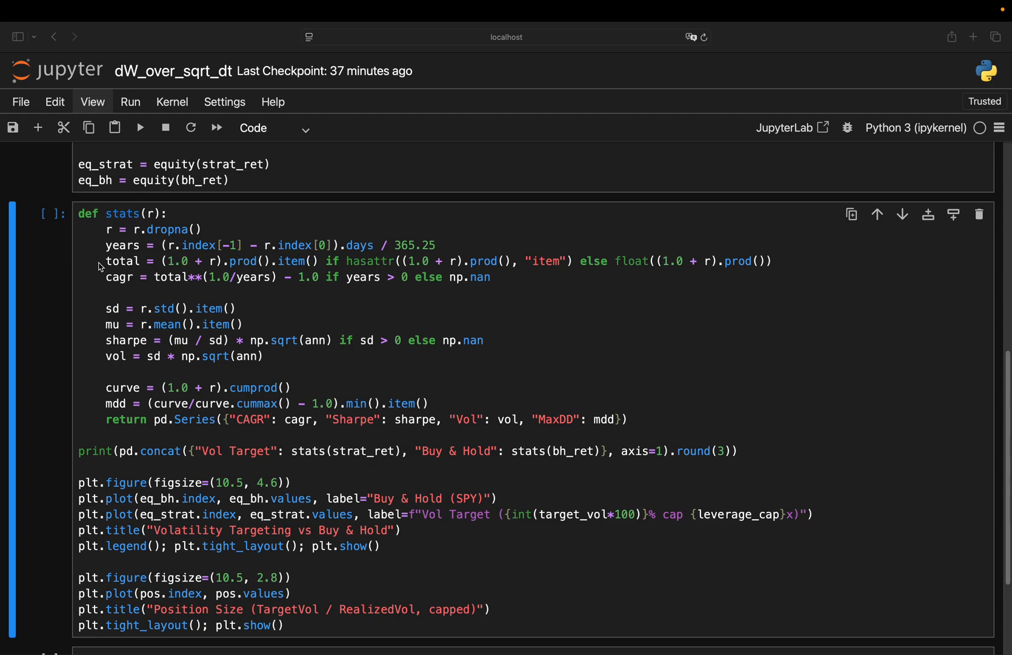
pyautogui.moveTo(149, 254)
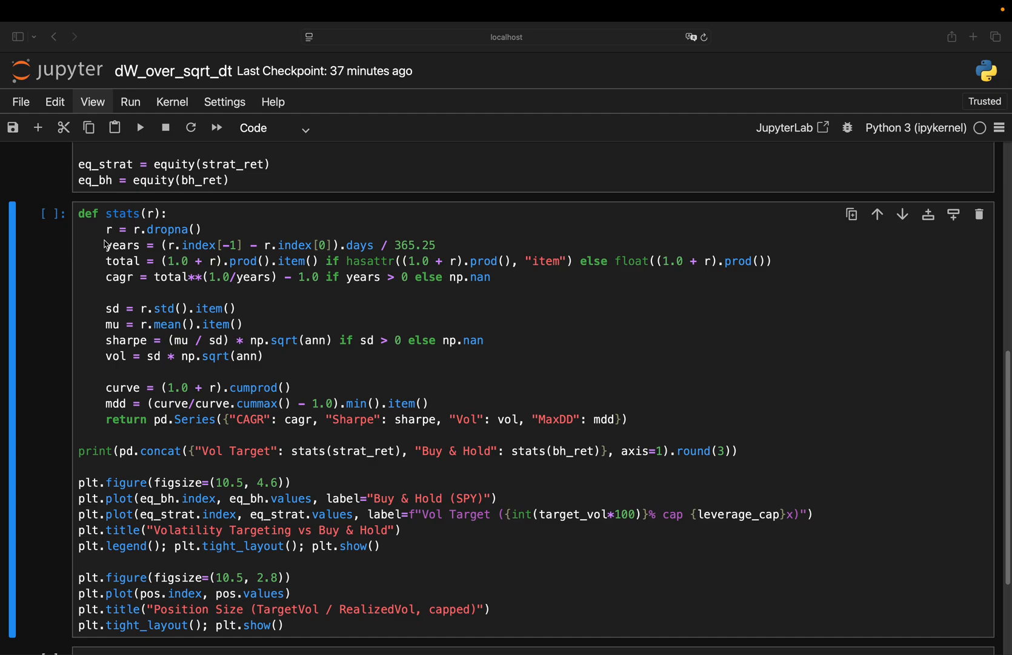
pyautogui.moveTo(325, 238)
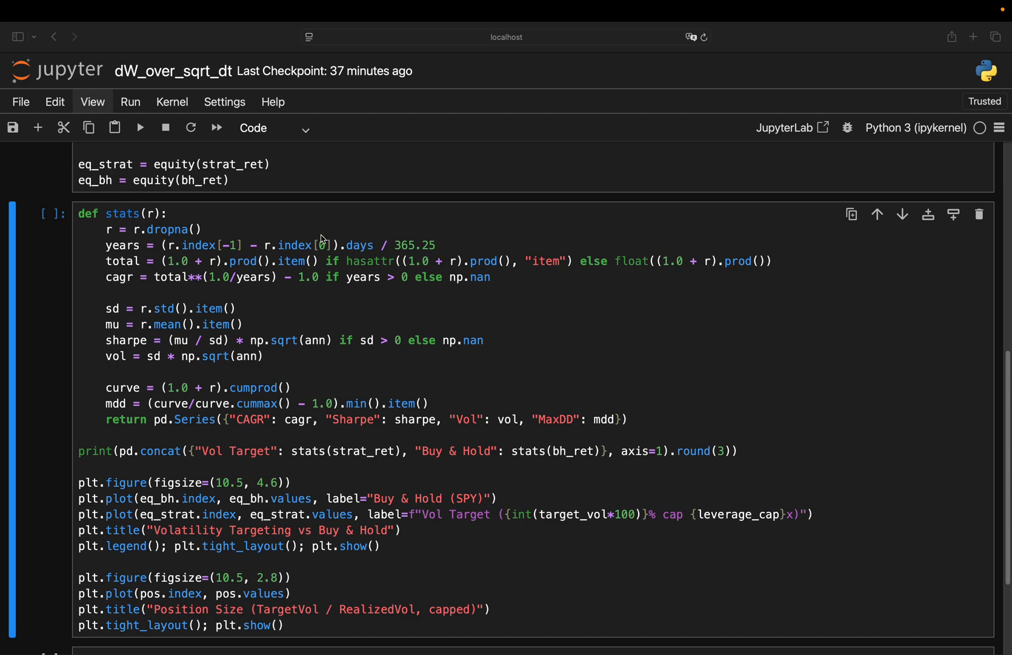
pyautogui.moveTo(394, 235)
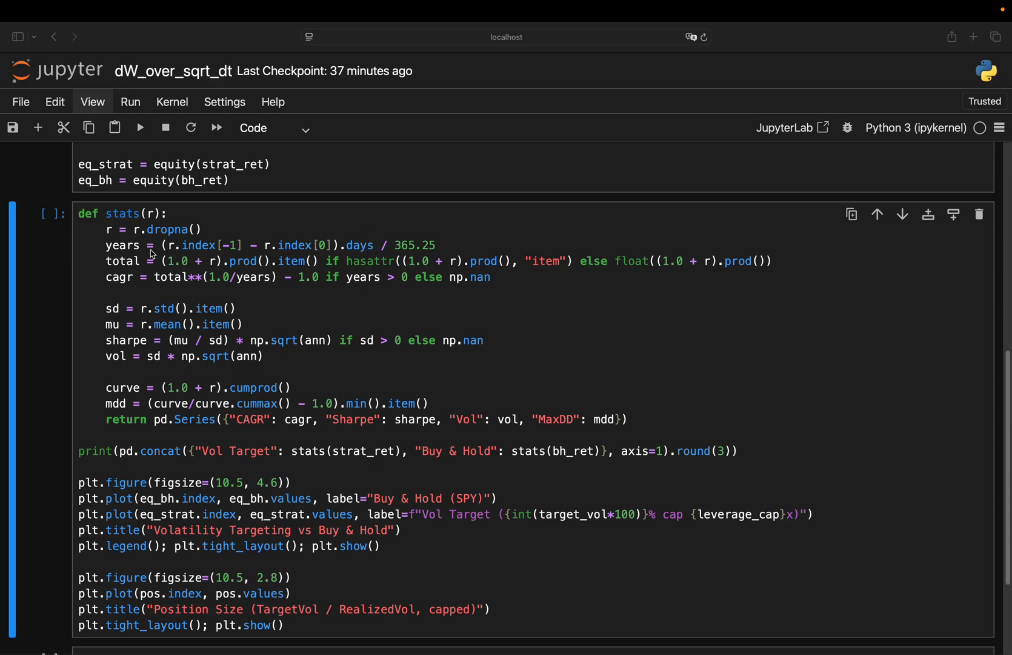
pyautogui.moveTo(94, 294)
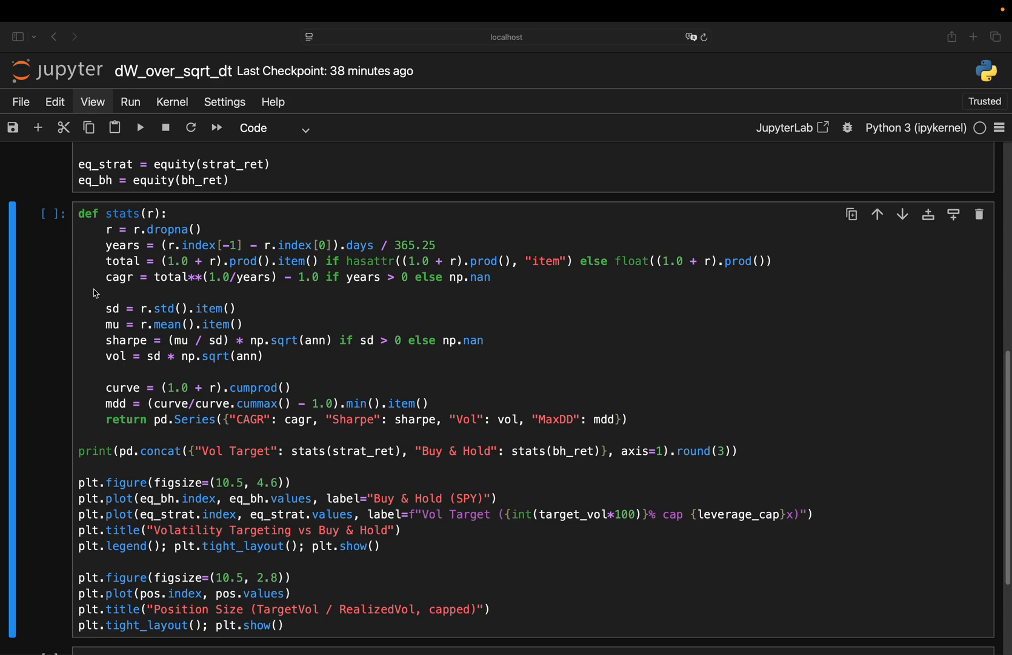
pyautogui.moveTo(123, 290)
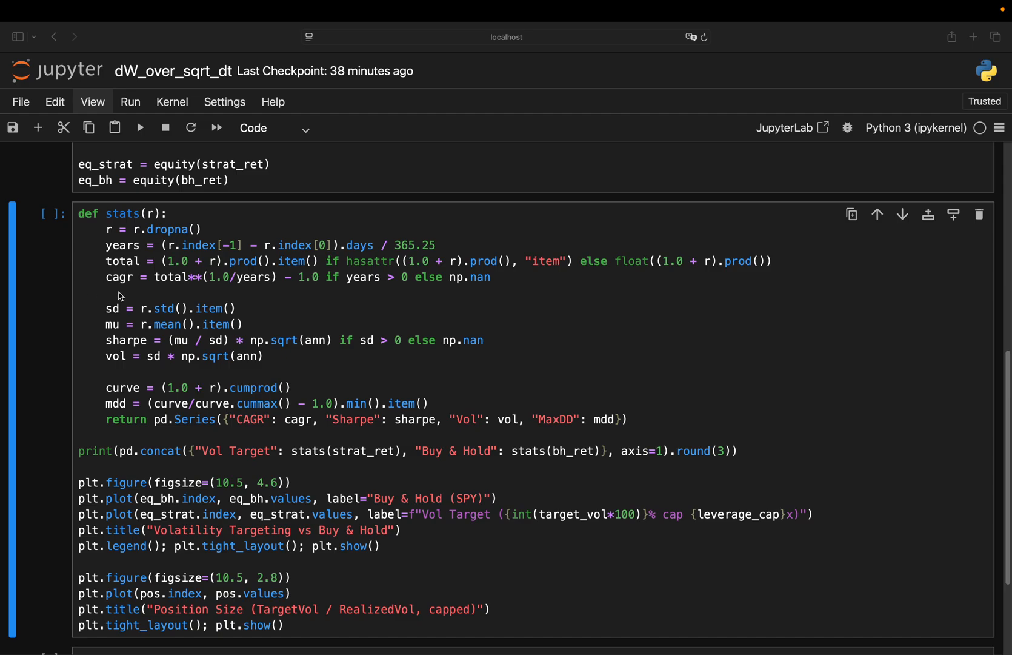
pyautogui.moveTo(109, 287)
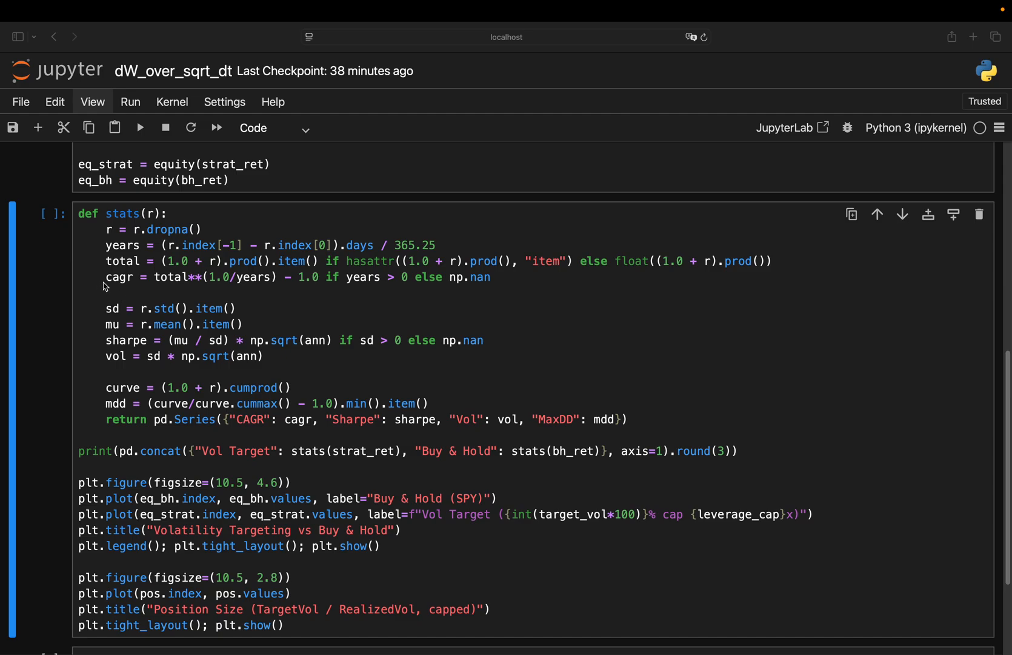
pyautogui.moveTo(134, 302)
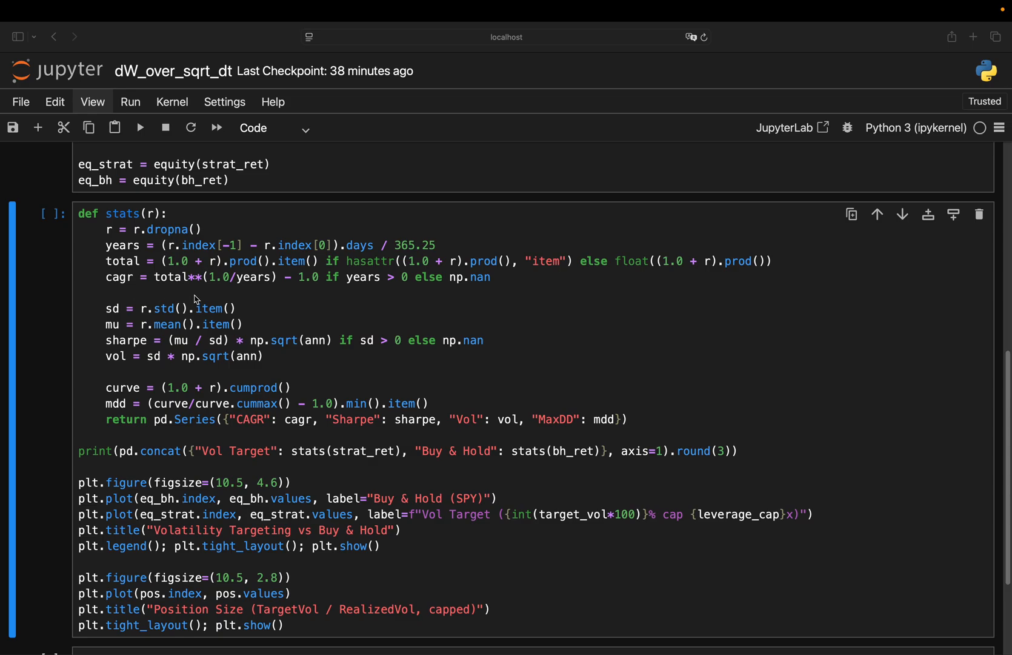
pyautogui.moveTo(273, 345)
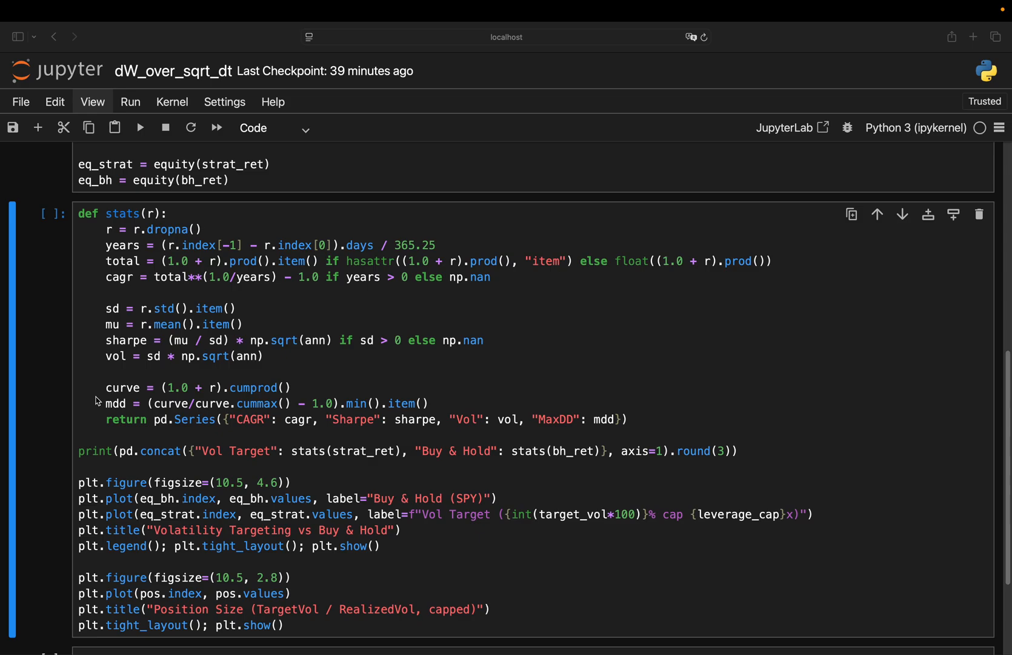
pyautogui.moveTo(149, 379)
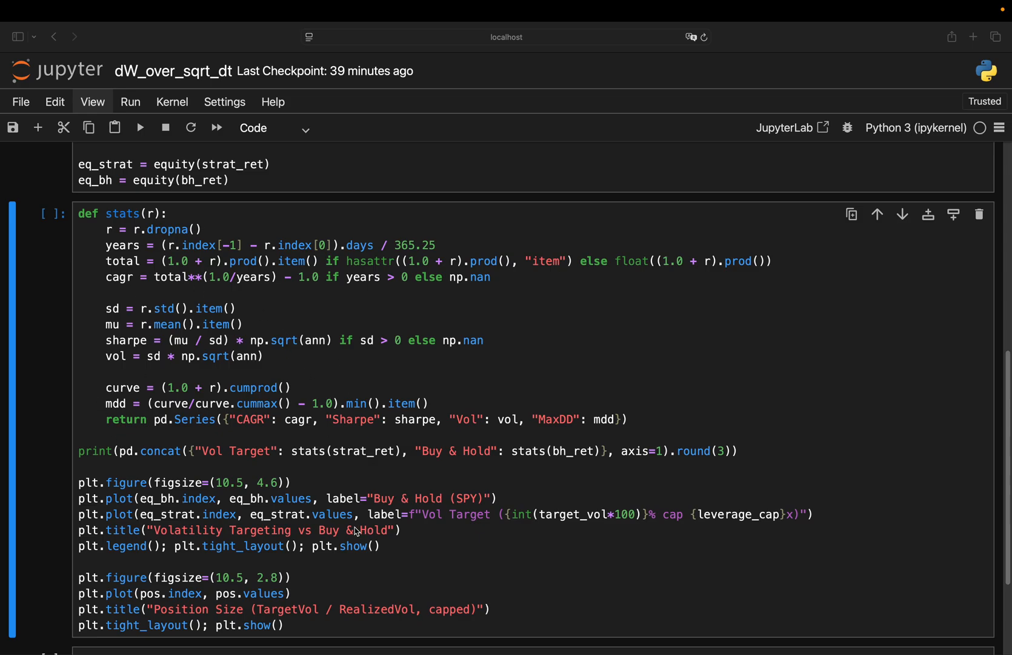
# Step: Run the stats/plot cell and scroll to the CAGR, Sharpe, Vol, MaxDD table and equity chart
pyautogui.scroll(-3)
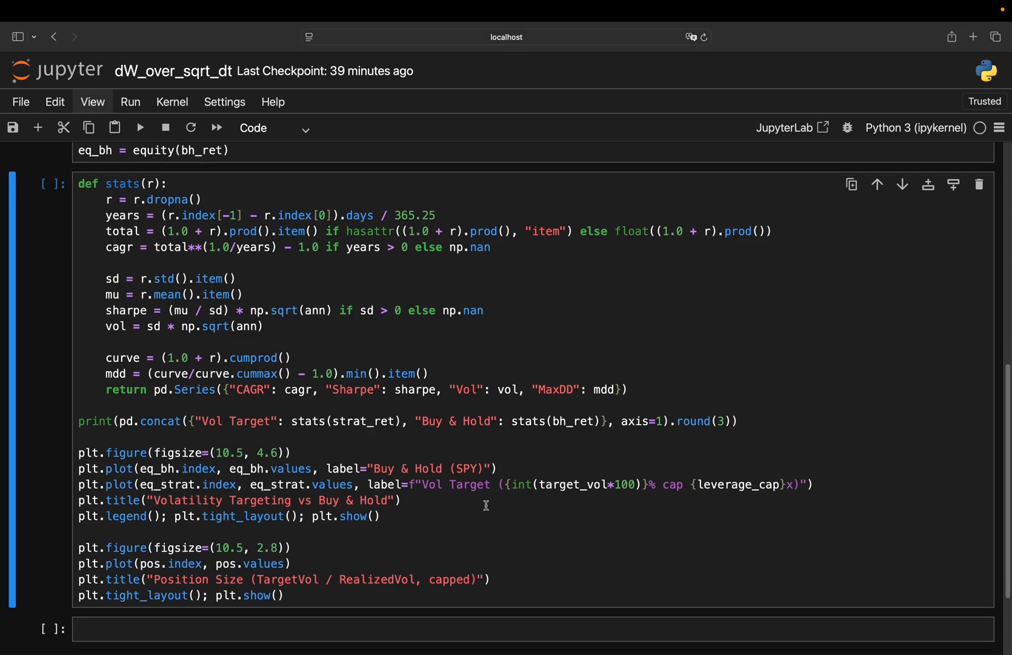
pyautogui.click(139, 127)
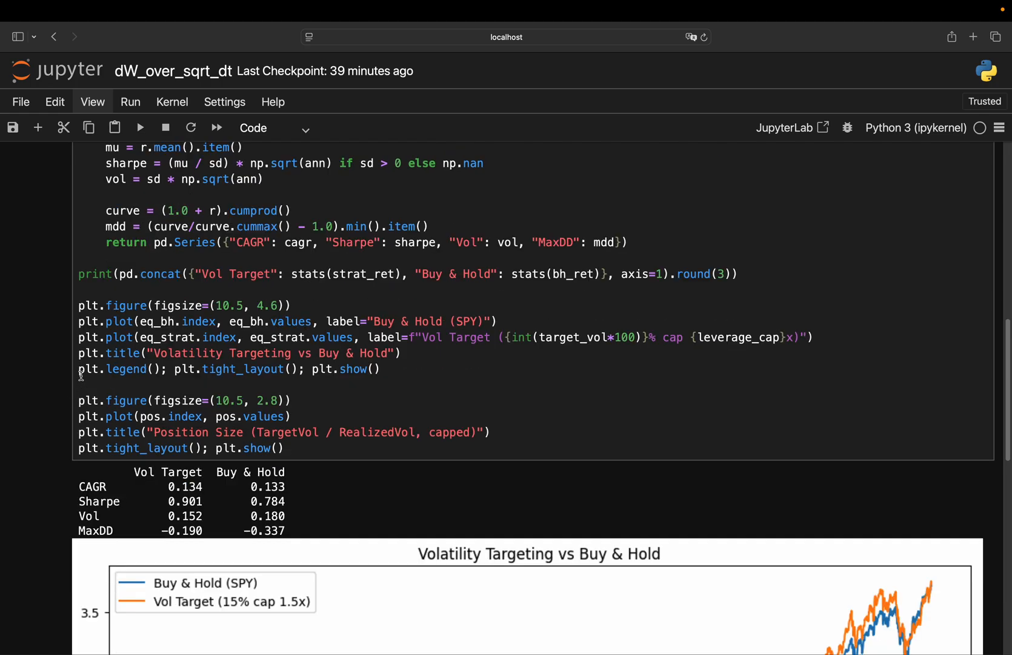
pyautogui.scroll(-3)
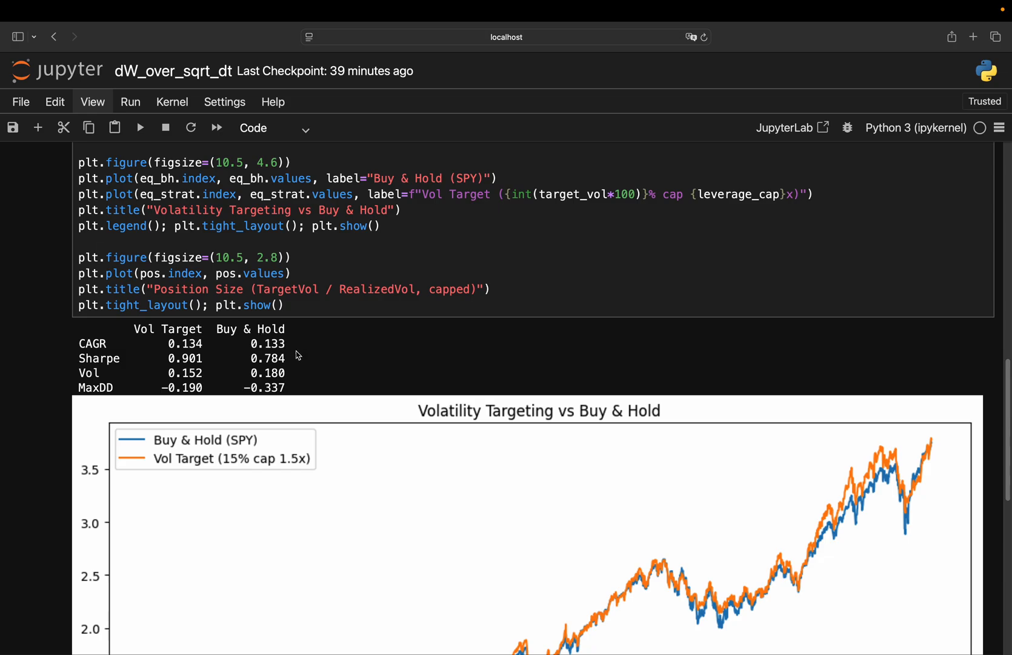
pyautogui.moveTo(271, 353)
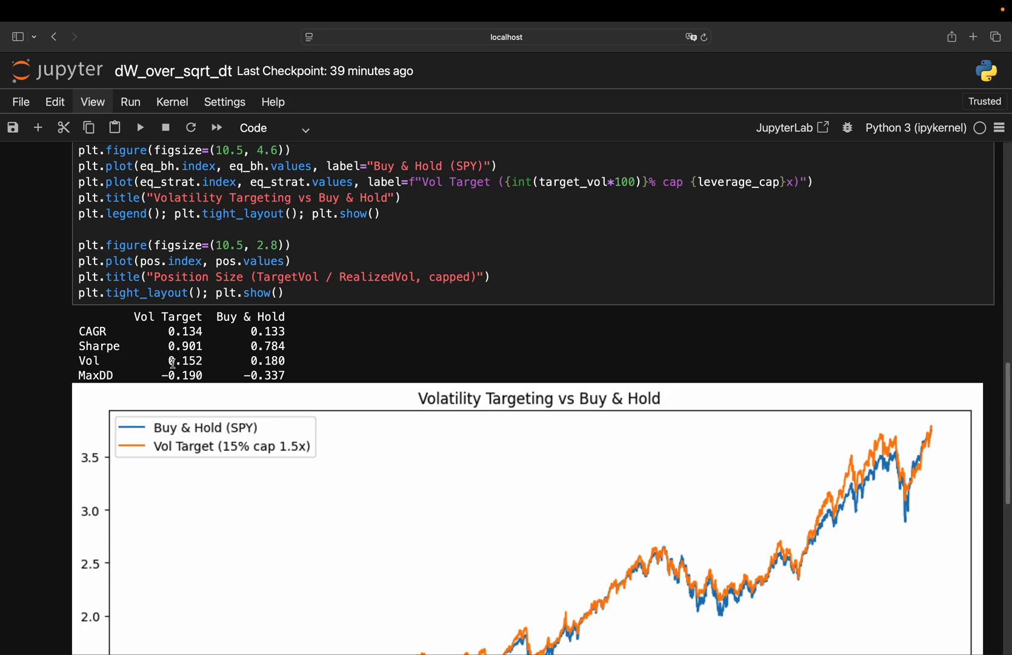
pyautogui.moveTo(265, 365)
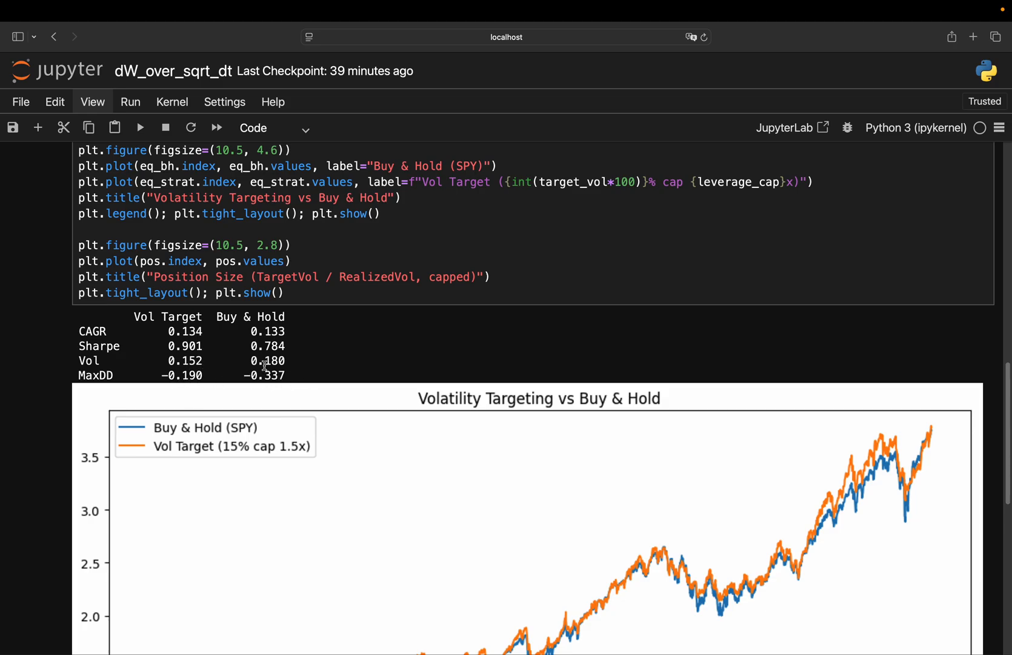
pyautogui.scroll(-3)
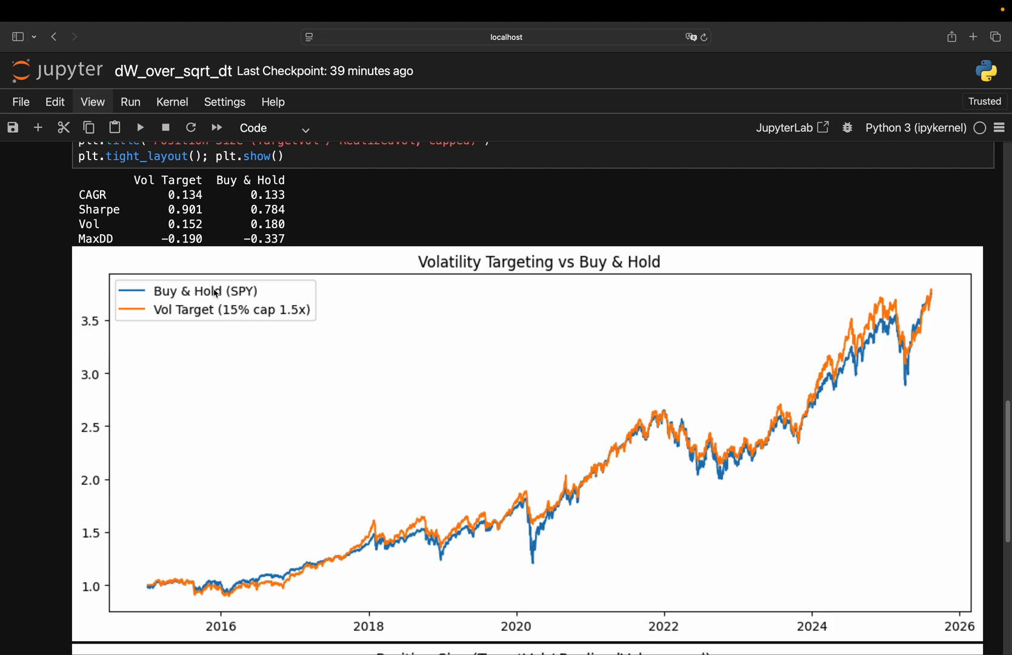
pyautogui.moveTo(215, 294)
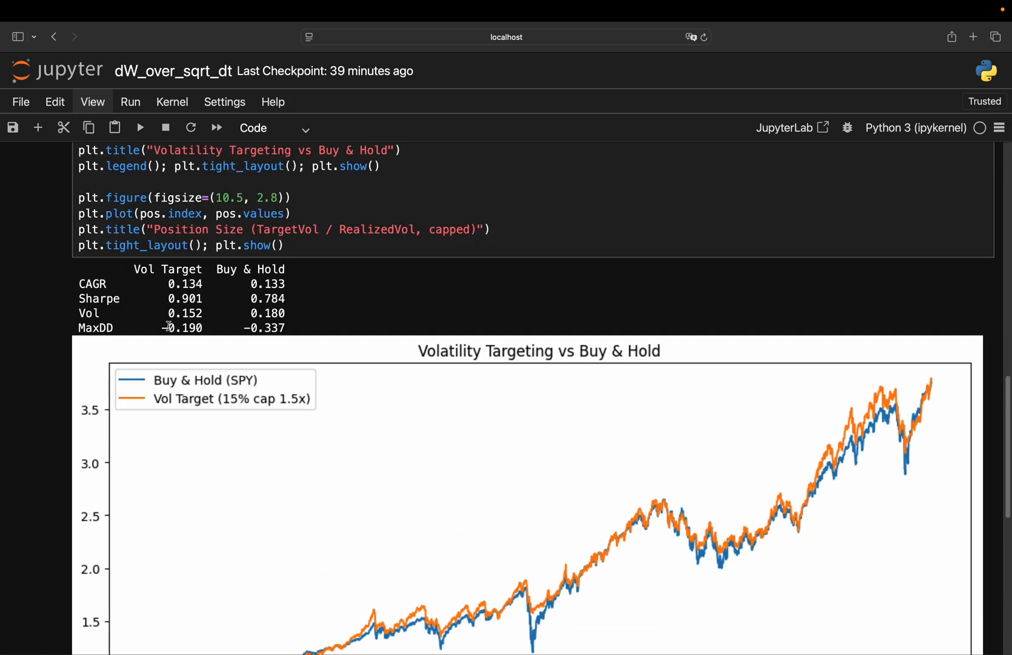
# Step: Scroll down the notebook toward the stats table and equity curve output
pyautogui.scroll(-3)
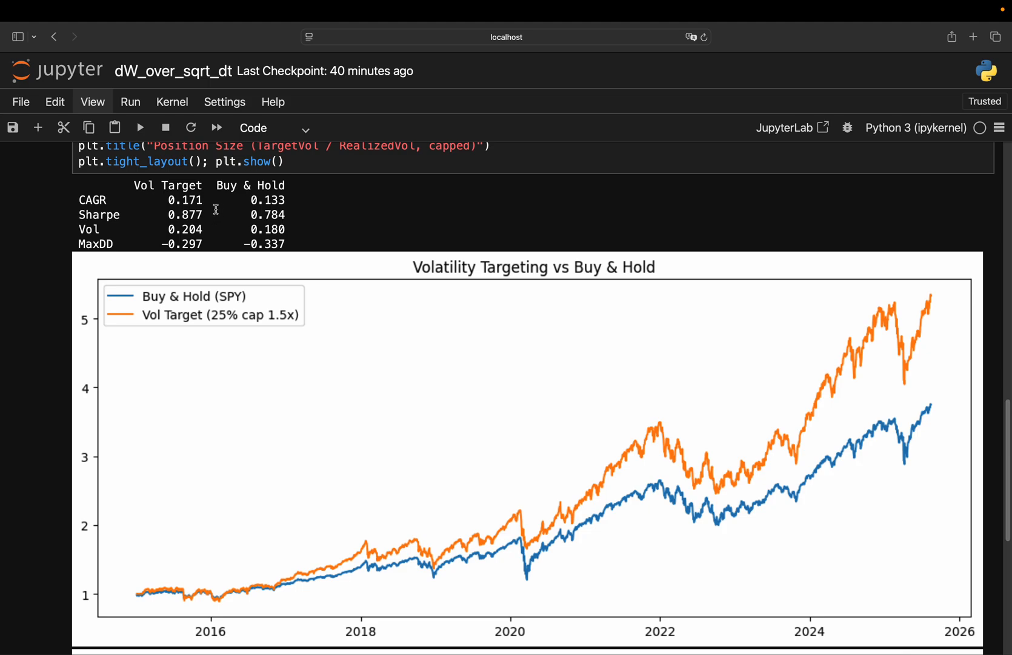
pyautogui.moveTo(188, 200)
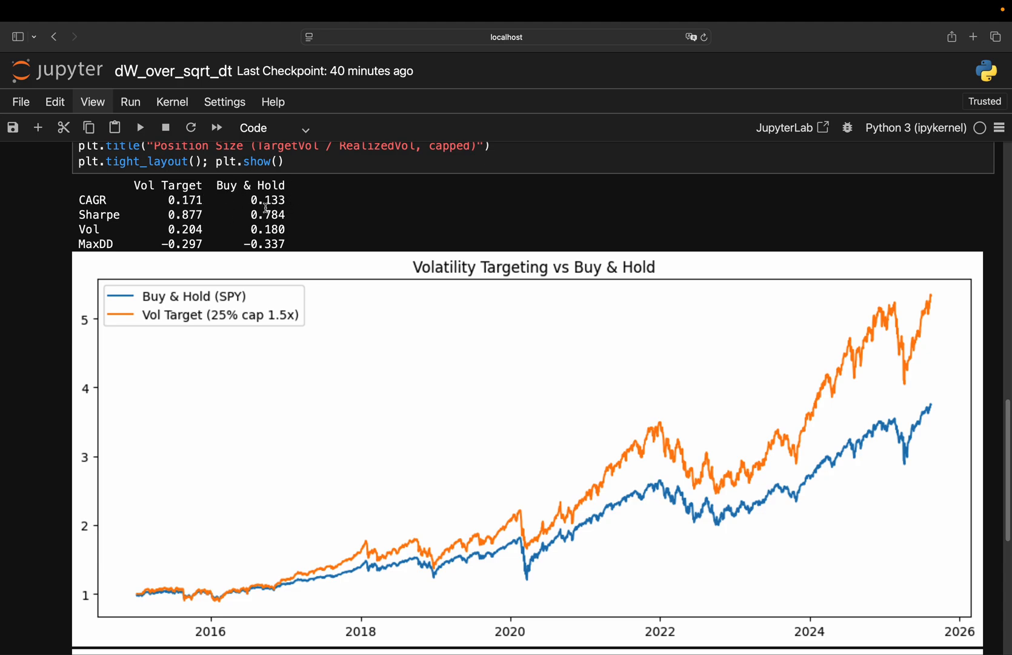
pyautogui.moveTo(205, 215)
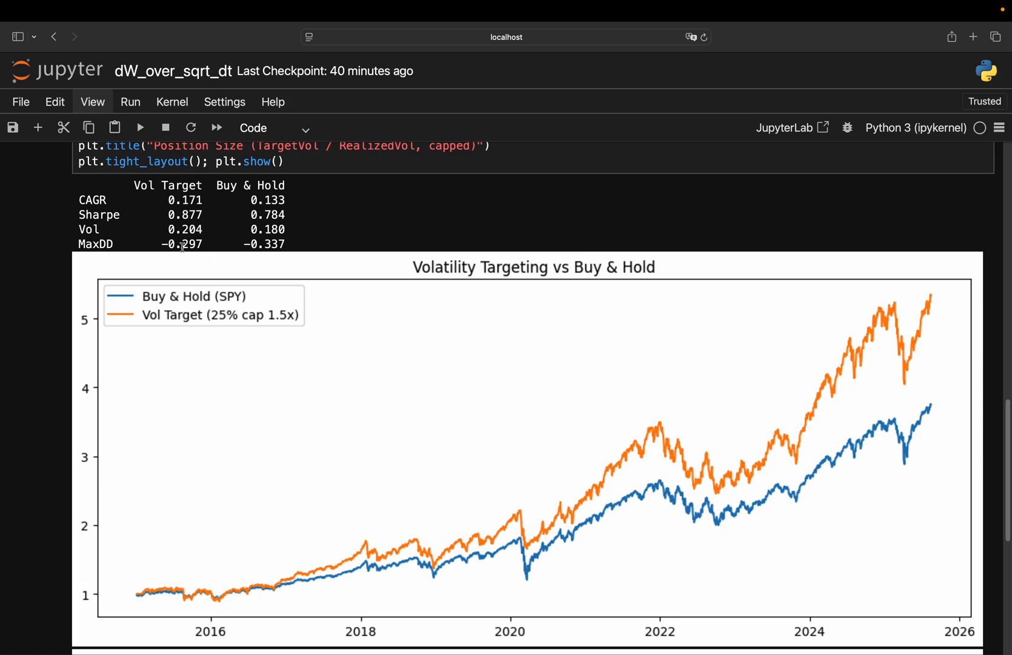
pyautogui.scroll(-3)
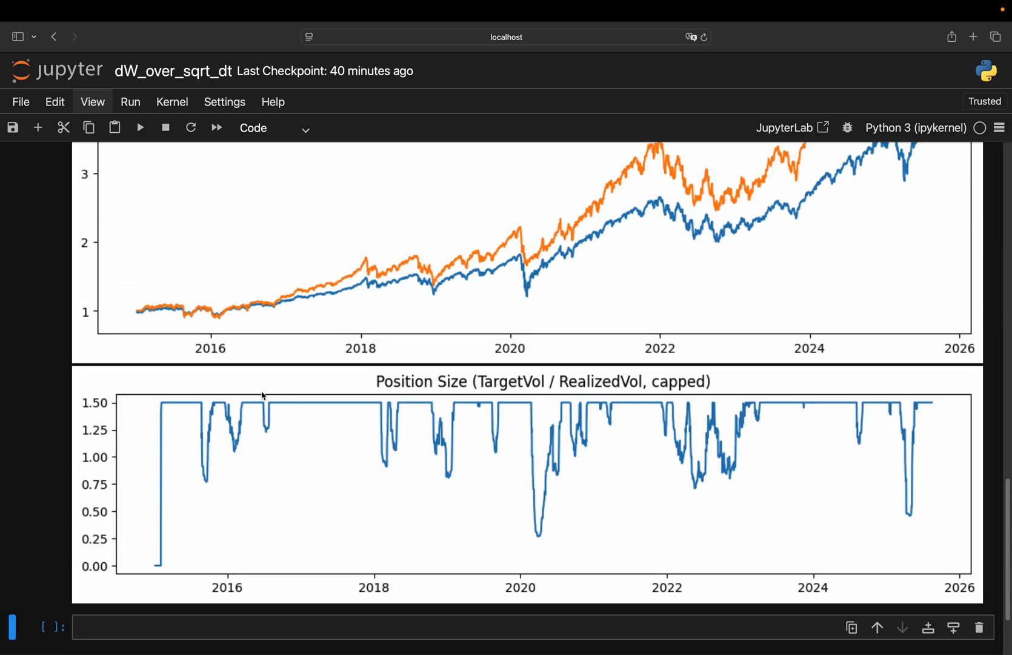
pyautogui.moveTo(361, 425)
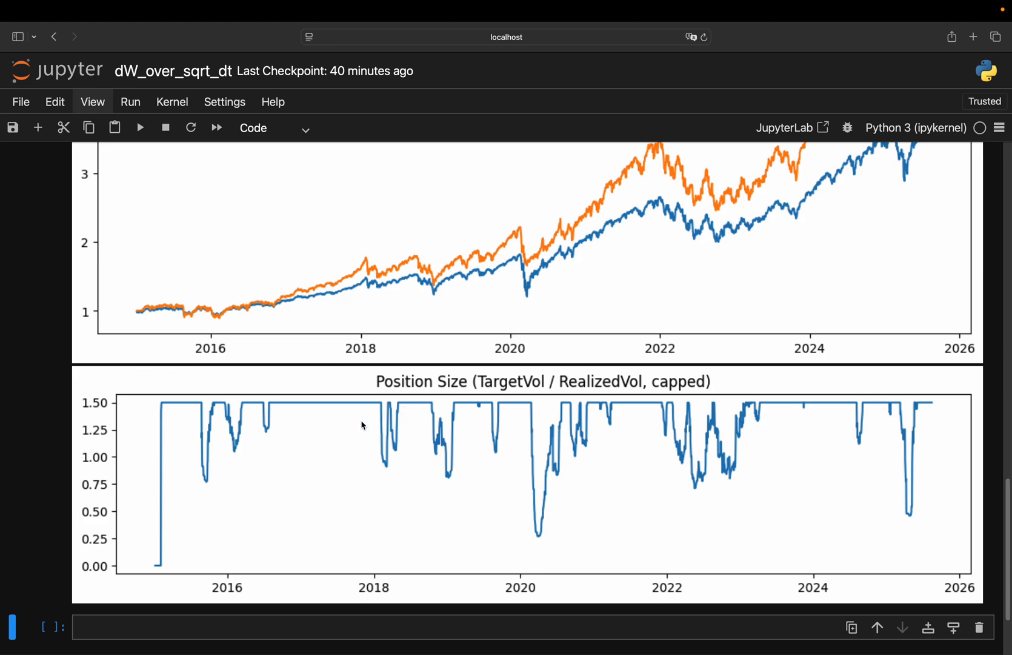
pyautogui.moveTo(178, 433)
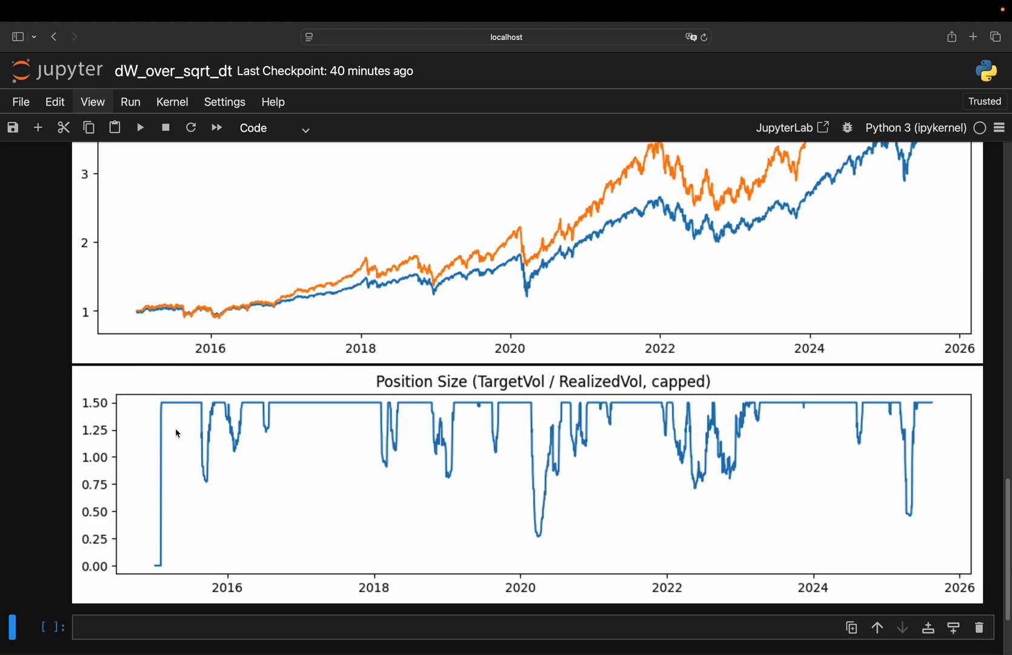
pyautogui.moveTo(95, 403)
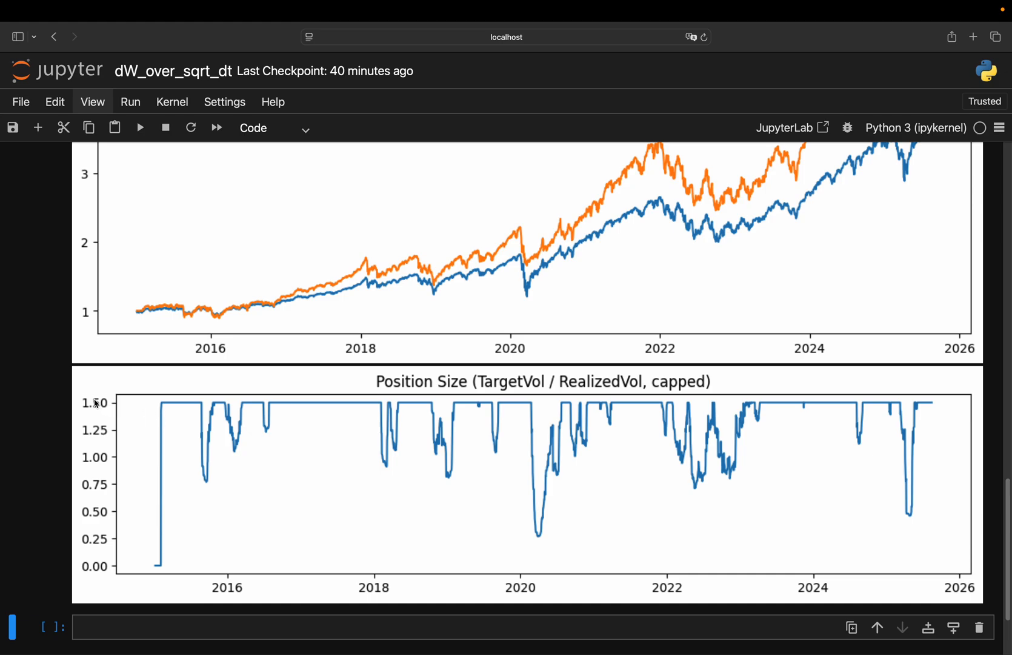
pyautogui.moveTo(185, 407)
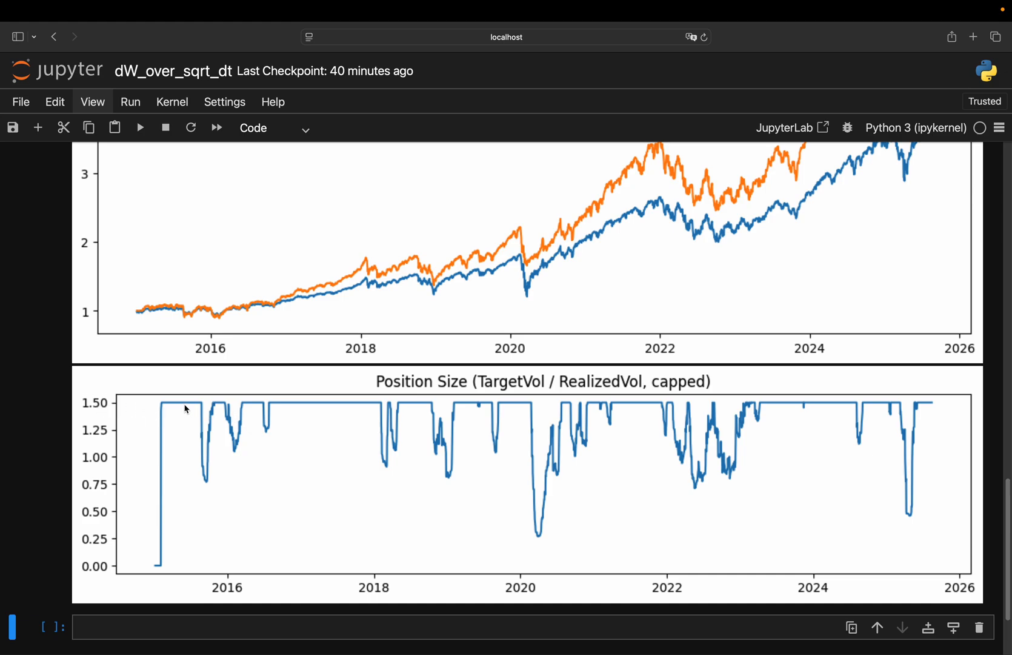
pyautogui.moveTo(206, 495)
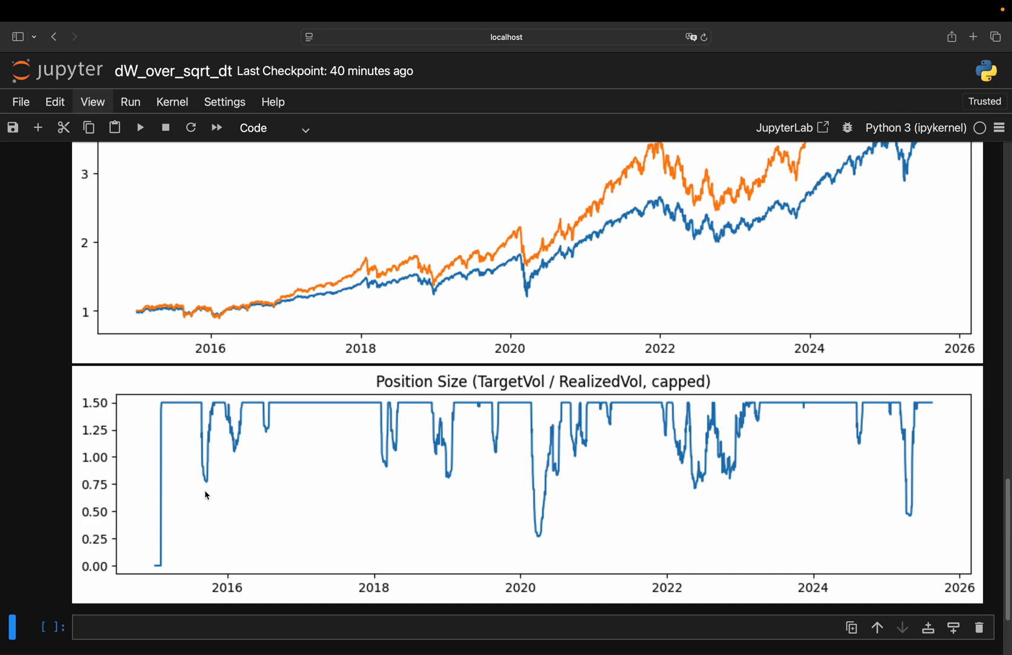
pyautogui.moveTo(244, 415)
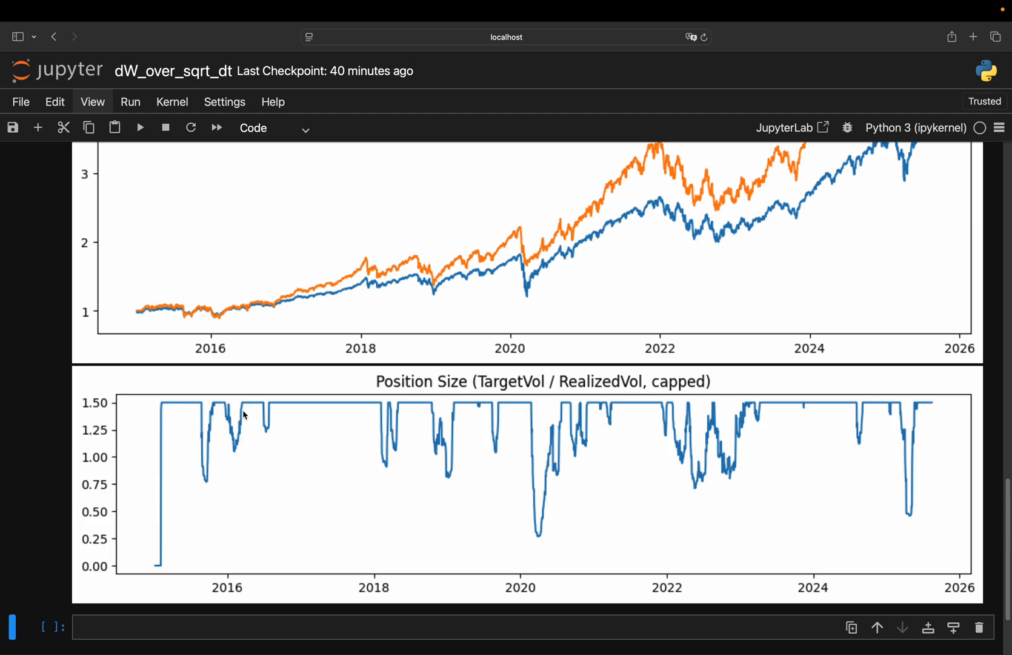
pyautogui.moveTo(575, 521)
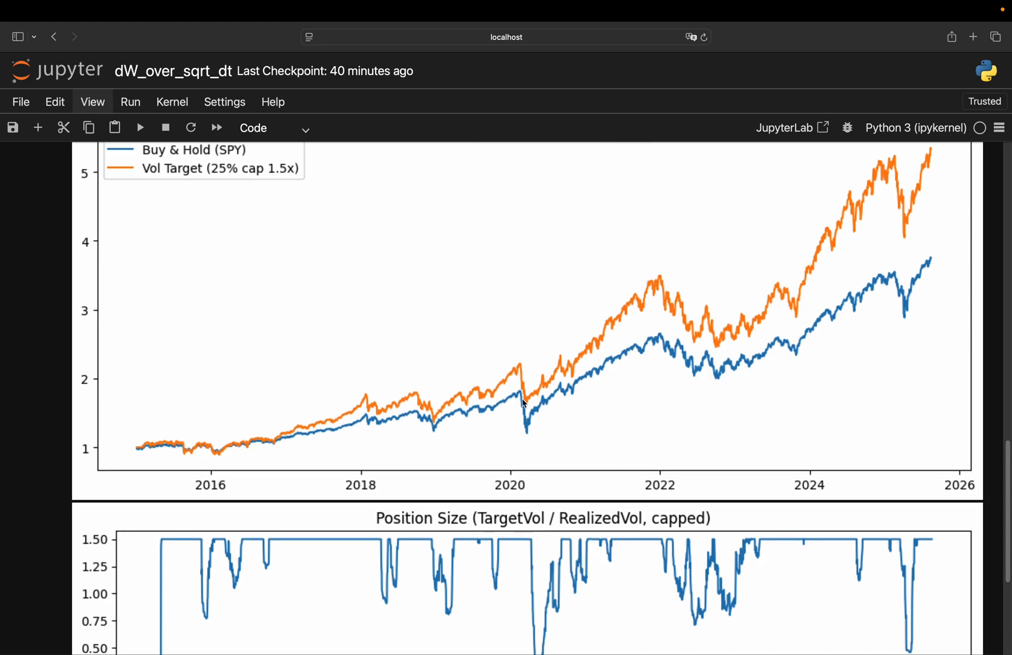
pyautogui.scroll(-3)
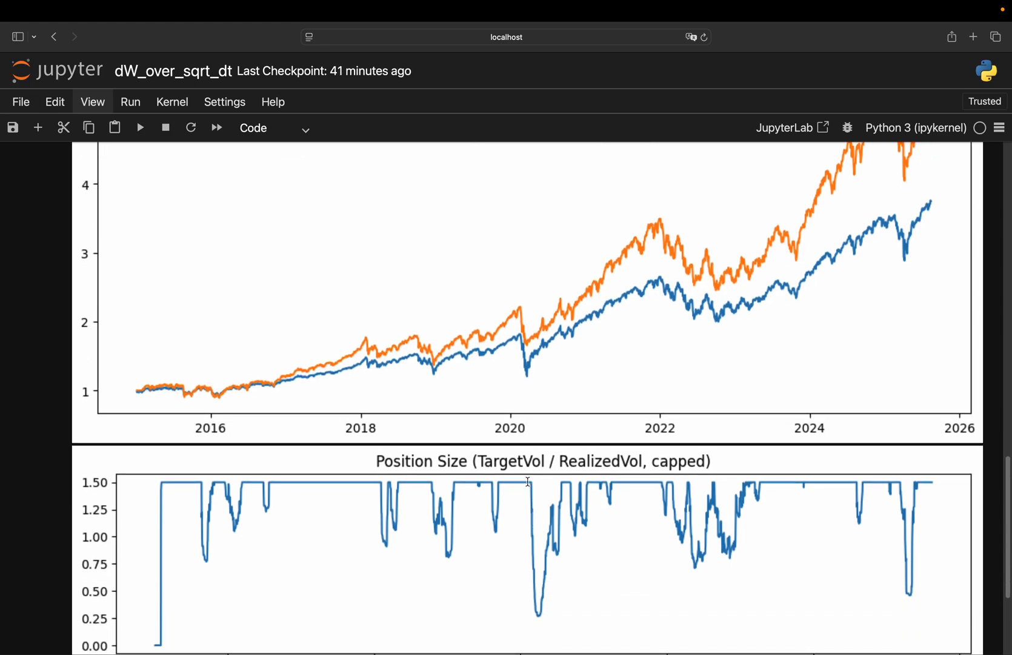
pyautogui.moveTo(471, 487)
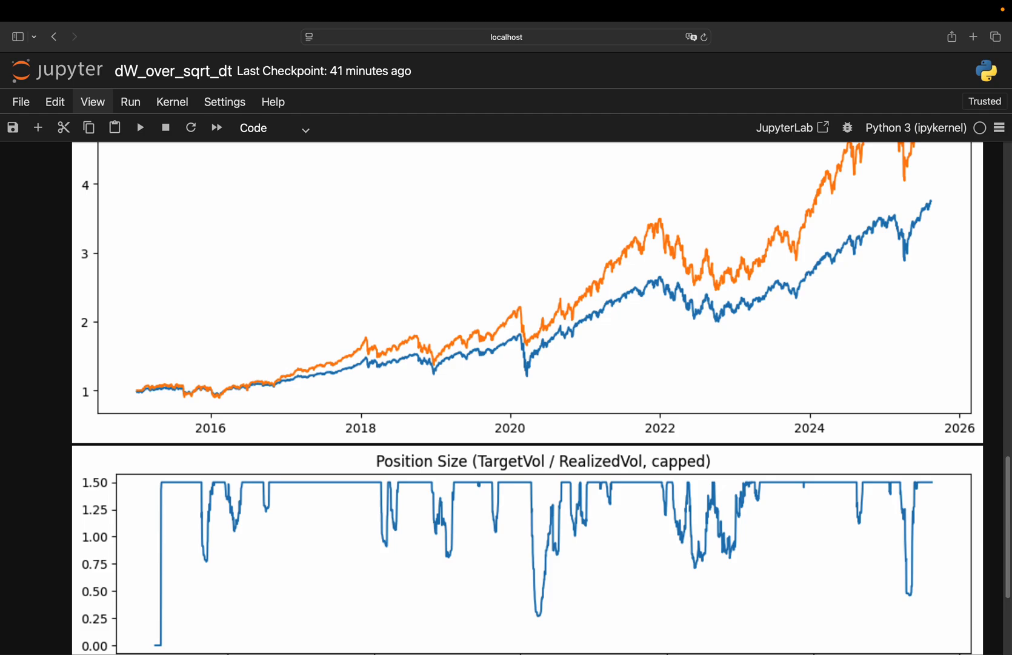
pyautogui.moveTo(431, 154)
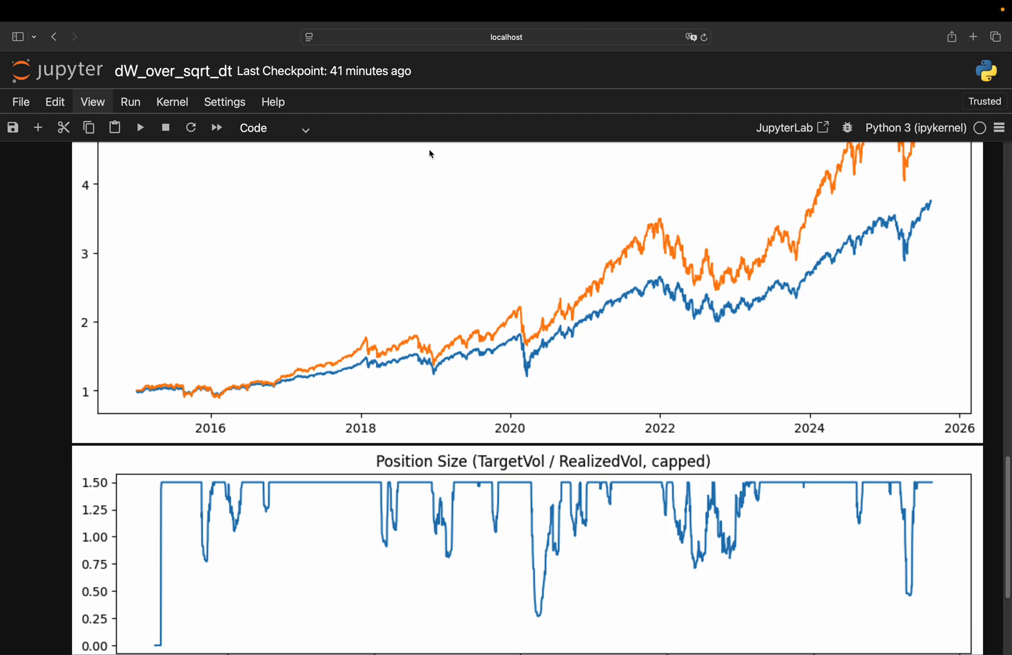
pyautogui.scroll(-3)
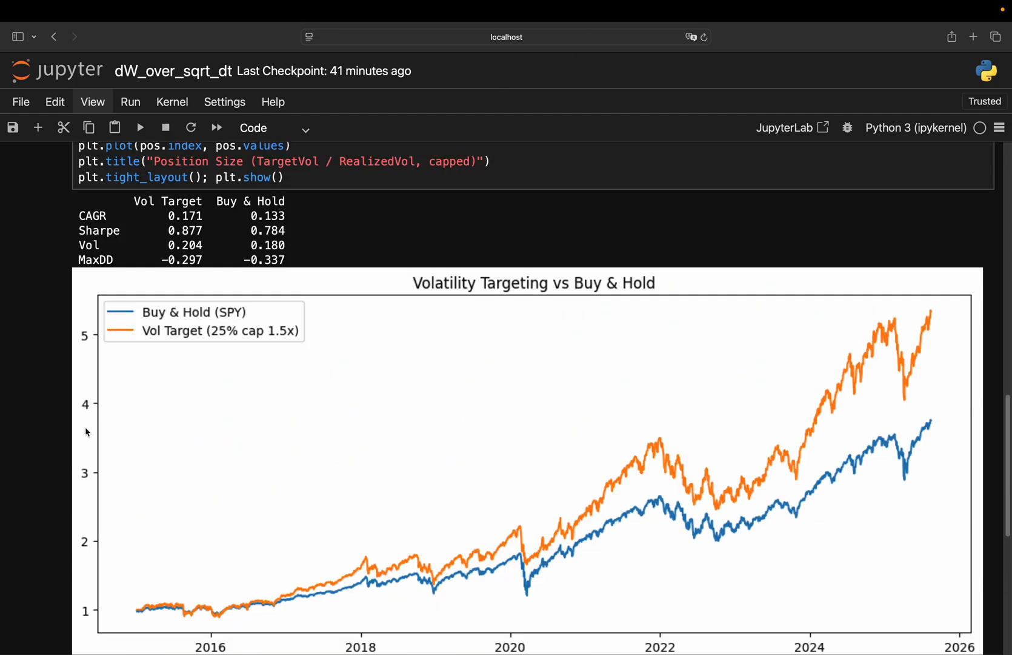